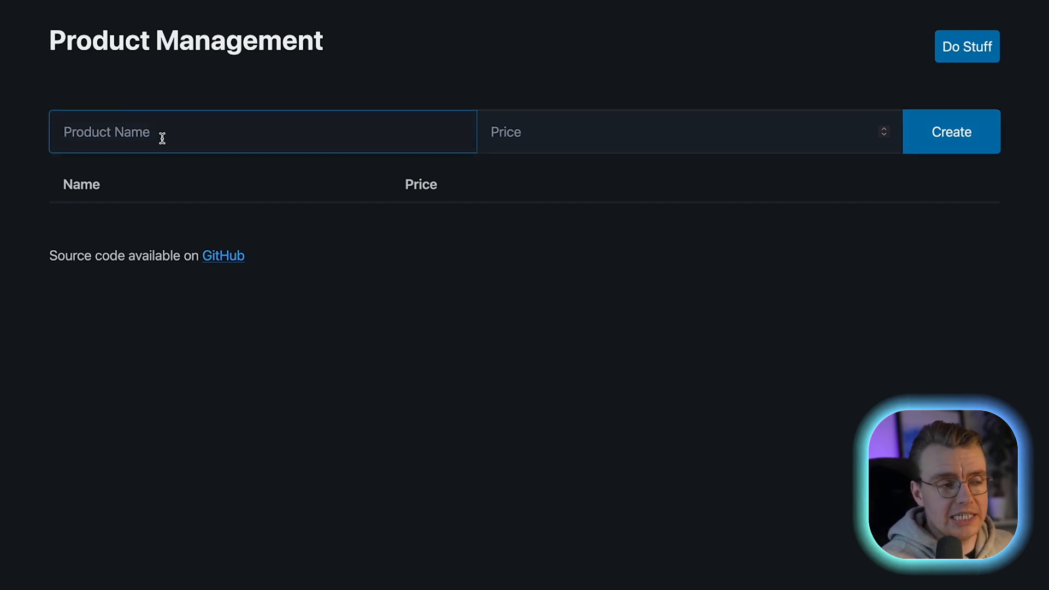
# Start the WIDGET2 product entry and review WIDGET1's details and pricing tiers
pyautogui.write('WIDGET')
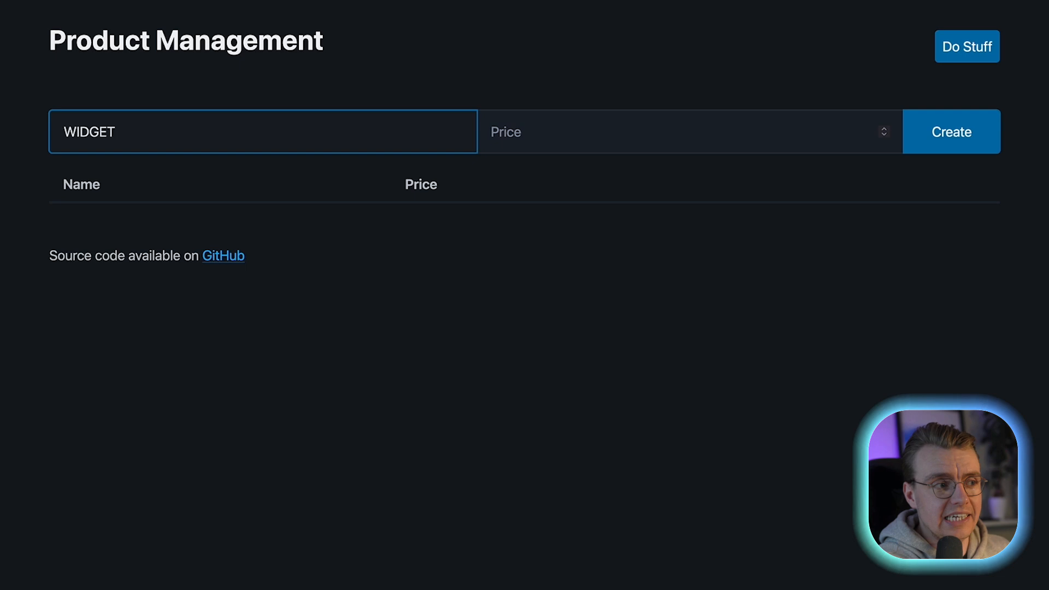
pyautogui.click(951, 131)
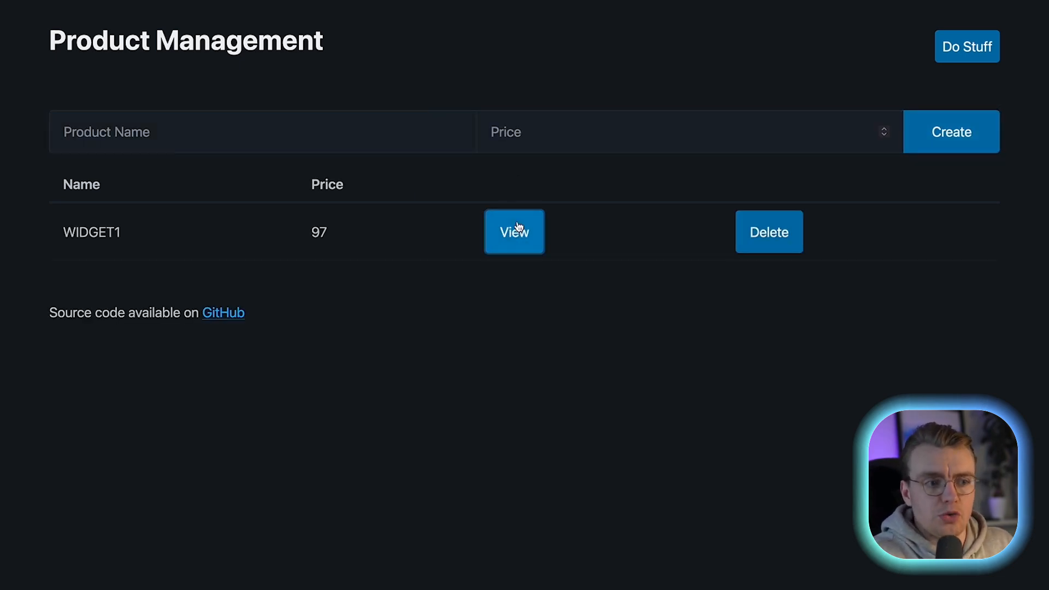
pyautogui.click(513, 232)
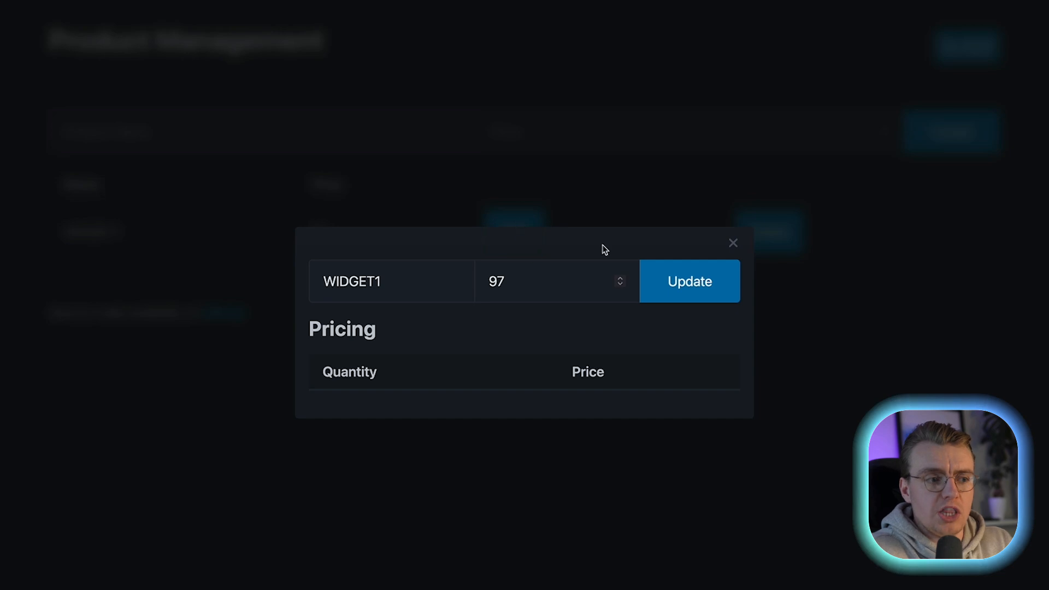
pyautogui.click(732, 243)
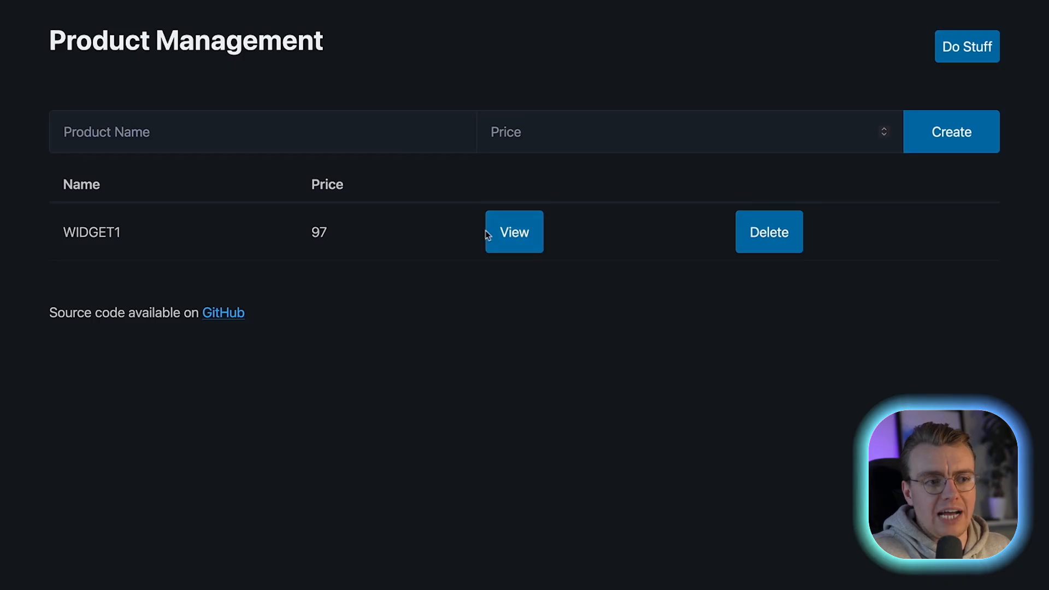
pyautogui.click(513, 232)
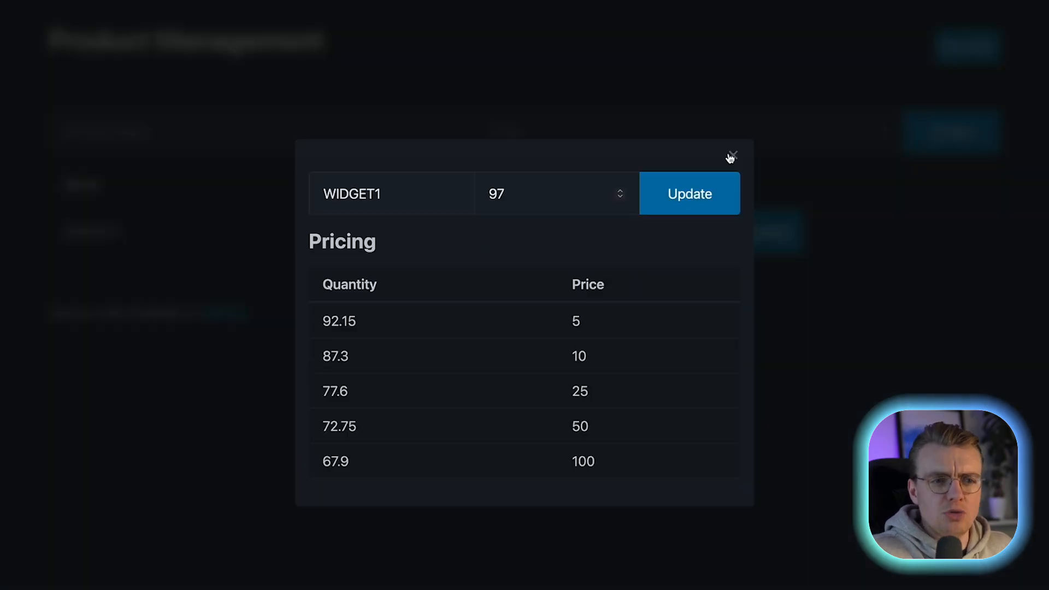
pyautogui.click(731, 156)
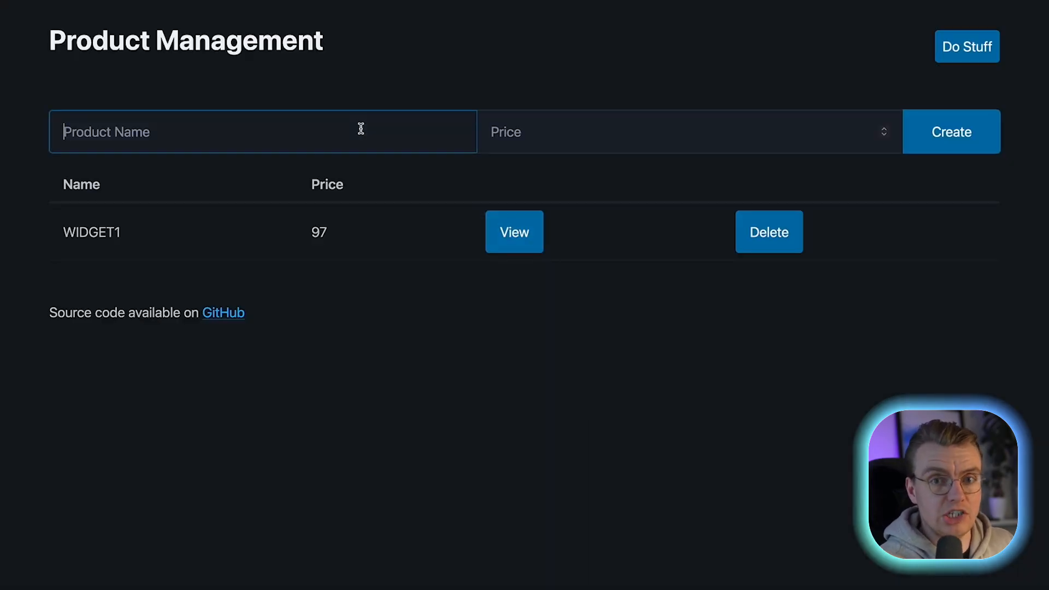
# Create product WIDGET2 with price 92 so it lists above WIDGET1 at 97
pyautogui.write('92')
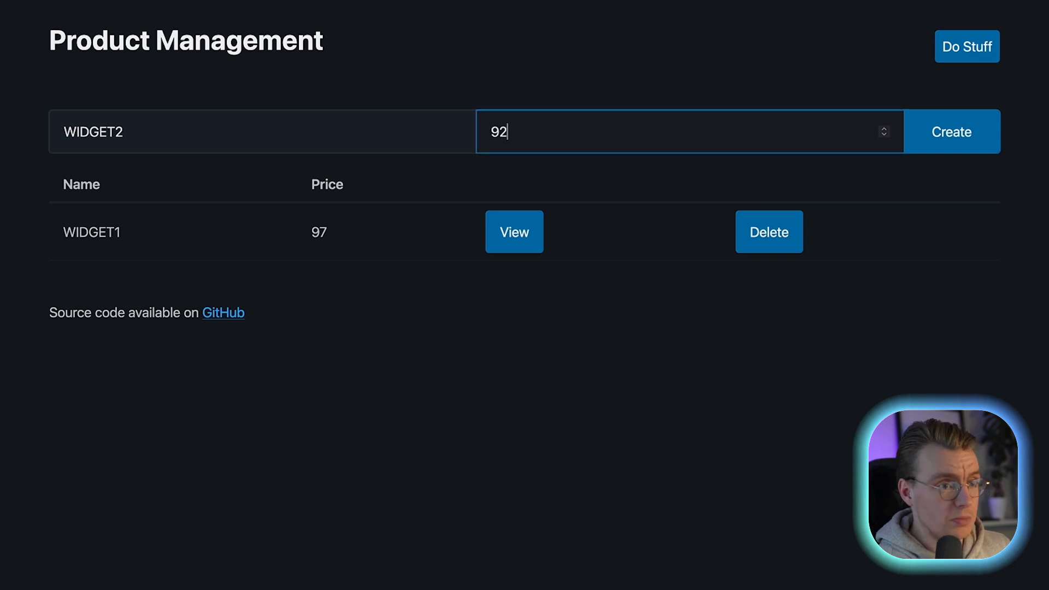
pyautogui.click(950, 132)
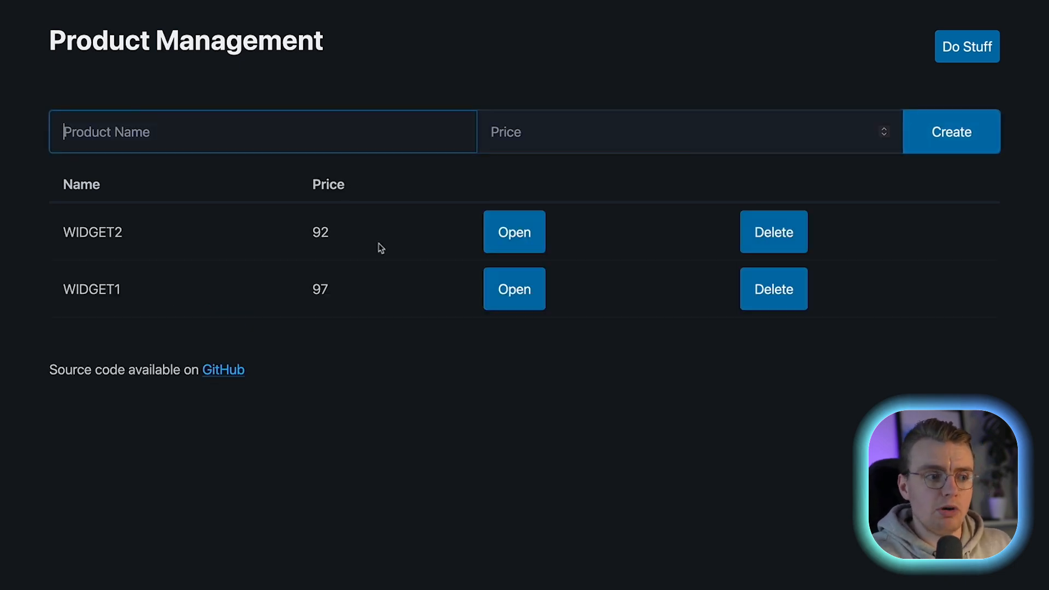
pyautogui.click(513, 232)
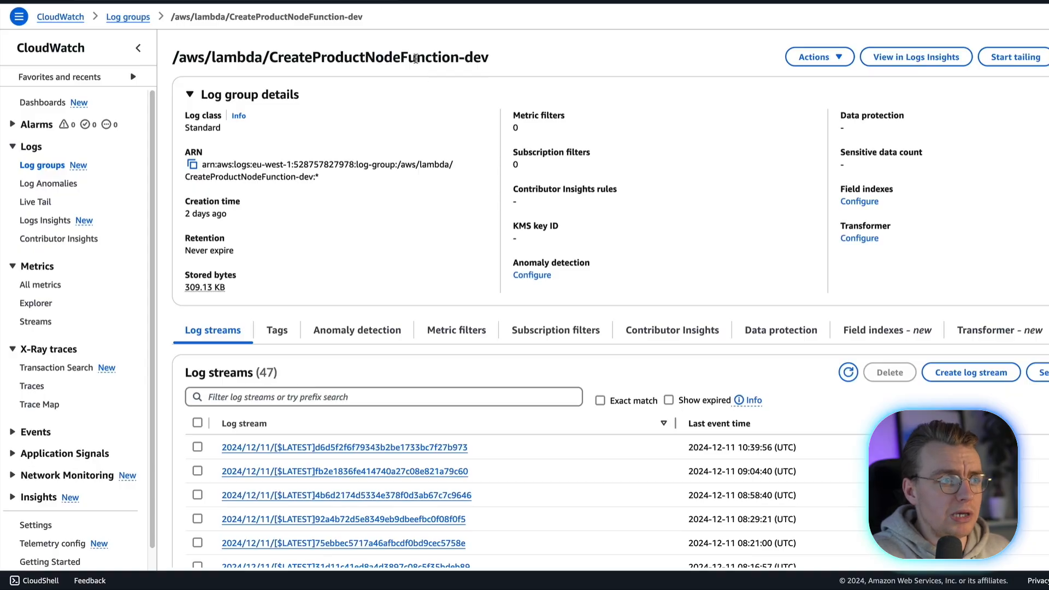
# Chart the function's Duration metric in CloudWatch instead of Errors
pyautogui.click(32, 309)
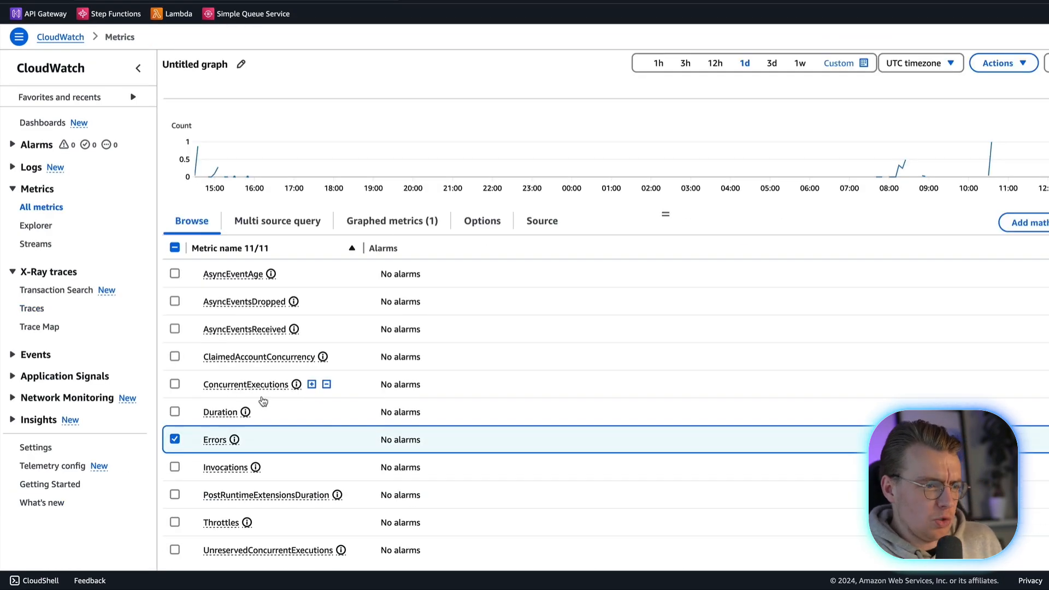
pyautogui.click(175, 412)
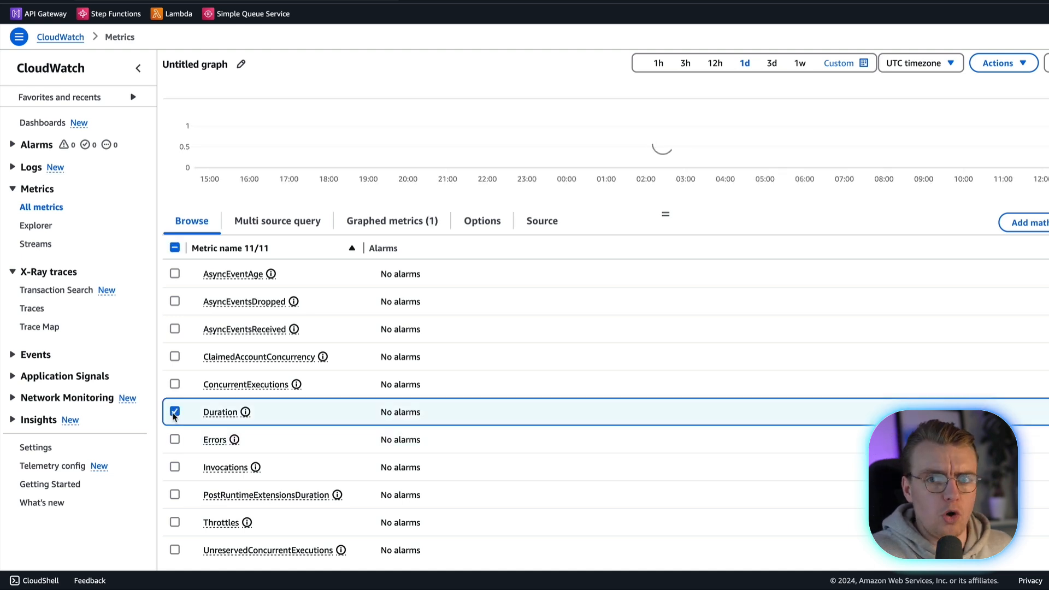
pyautogui.moveTo(175, 412)
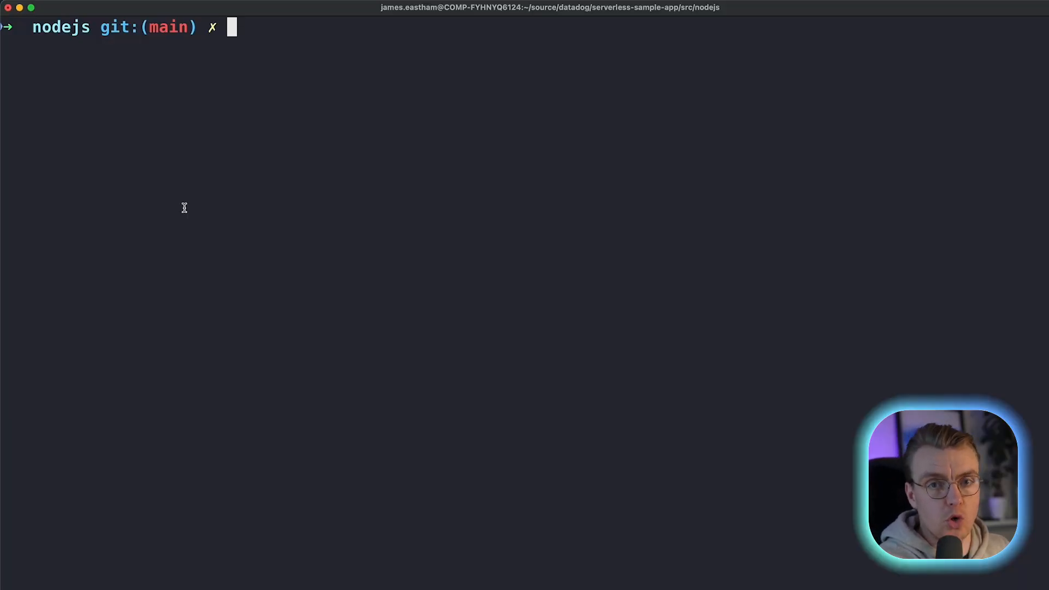
# Run npm i datadog-cdk-constructs-v2 in the nodejs project
pyautogui.write('npm i')
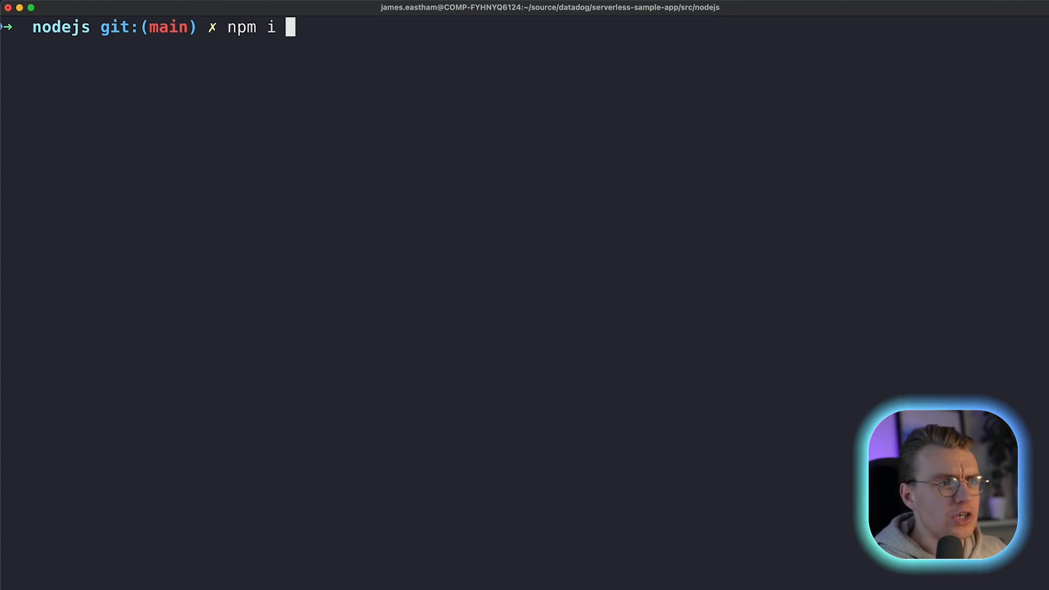
pyautogui.write('datadog-cdk-constructs-v2')
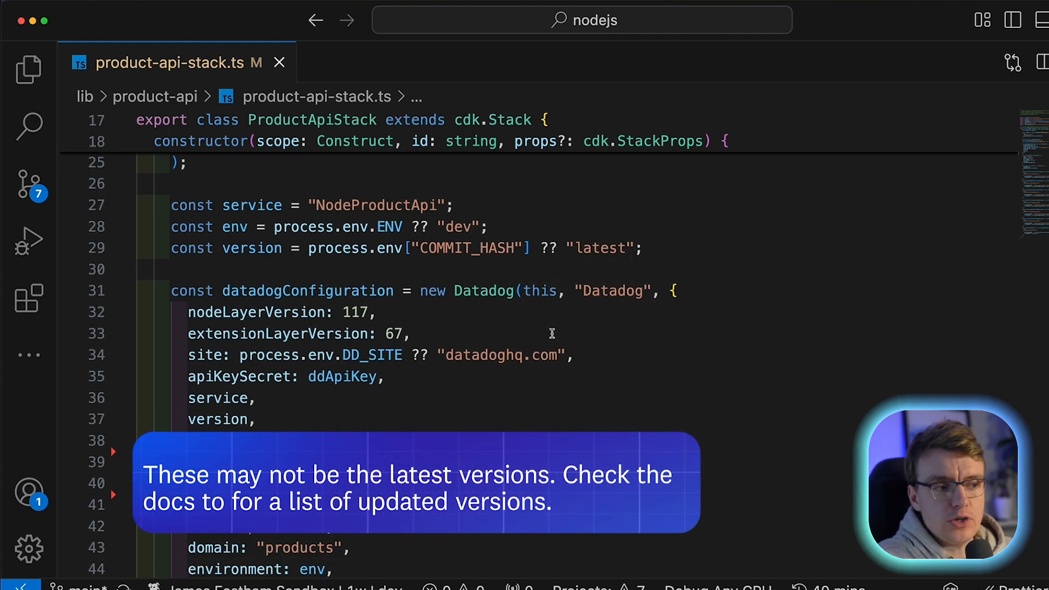
pyautogui.moveTo(257, 311)
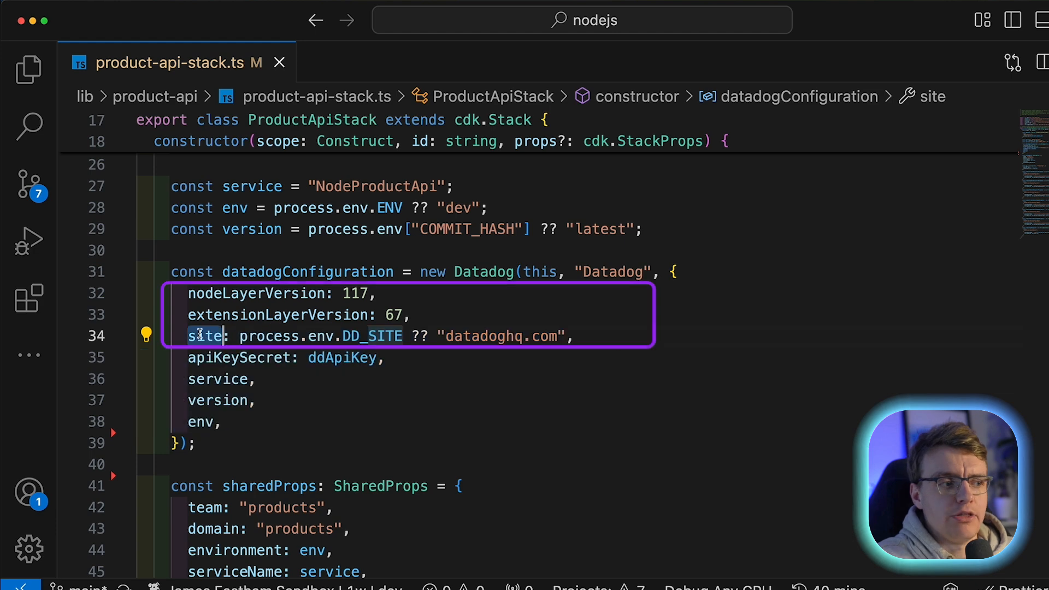
pyautogui.moveTo(207, 336)
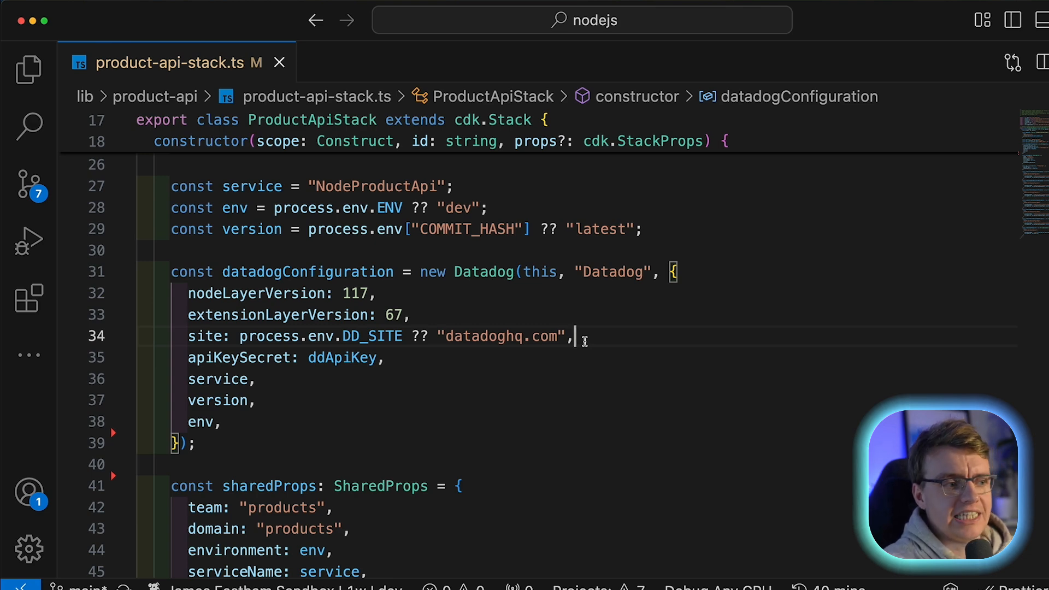
# Locate the apiKey secret and datadoghq.com site values in the Datadog construct
pyautogui.write('apiKe')
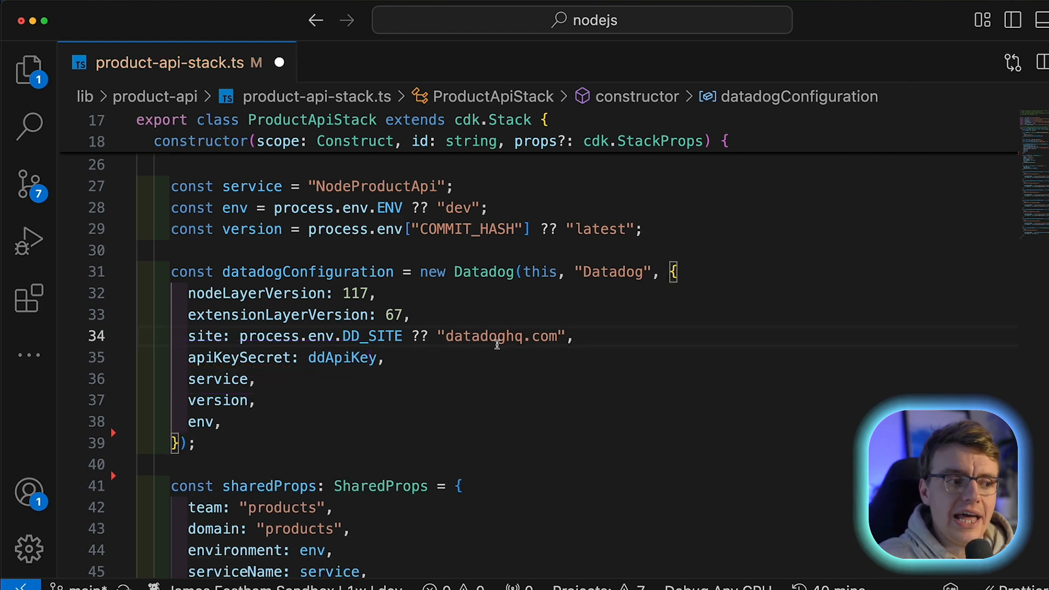
pyautogui.doubleClick(342, 357)
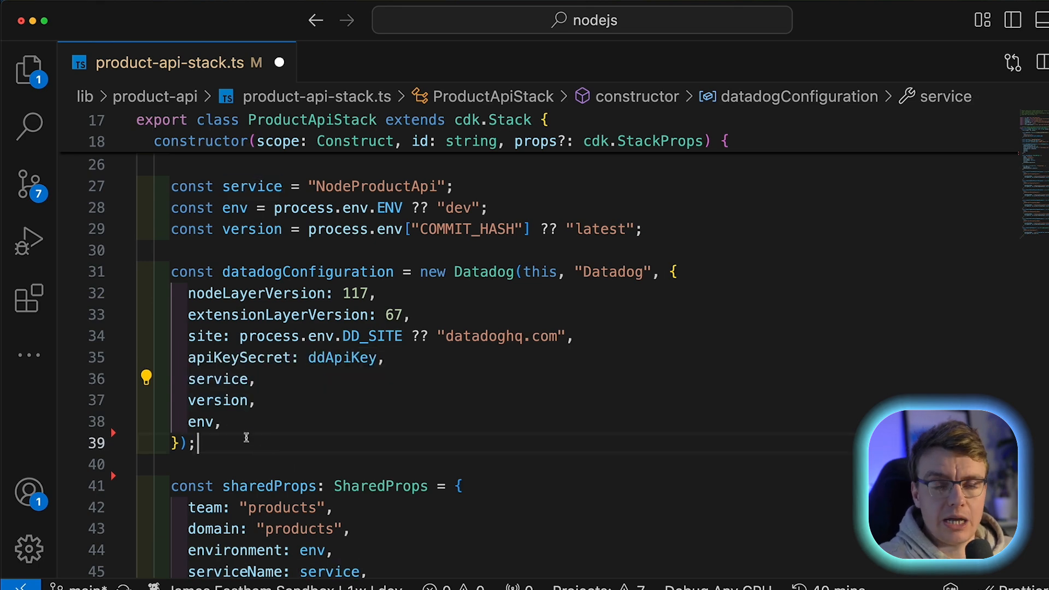
pyautogui.moveTo(218, 379)
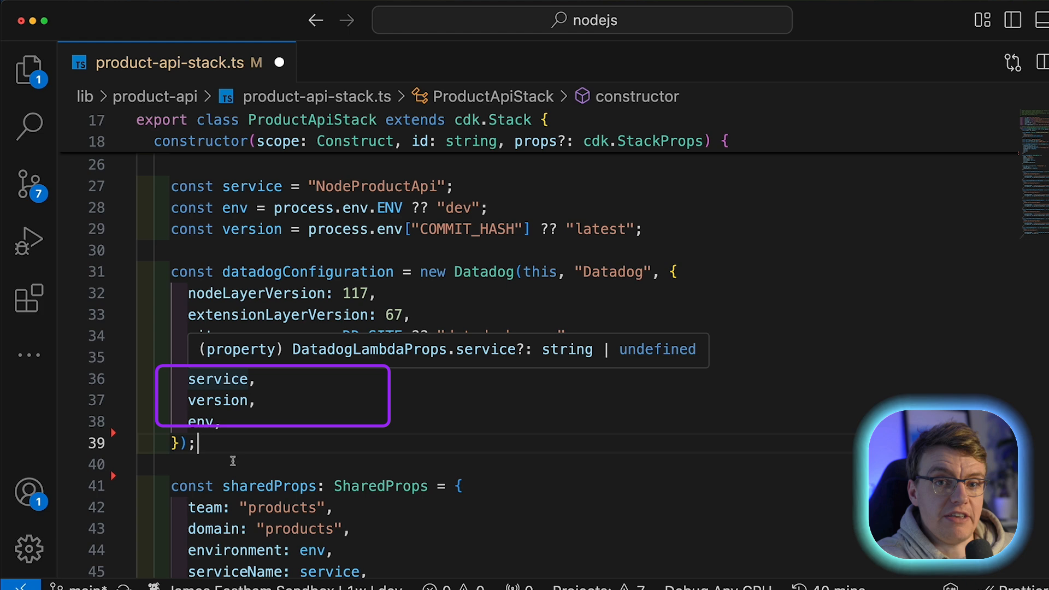
pyautogui.click(217, 379)
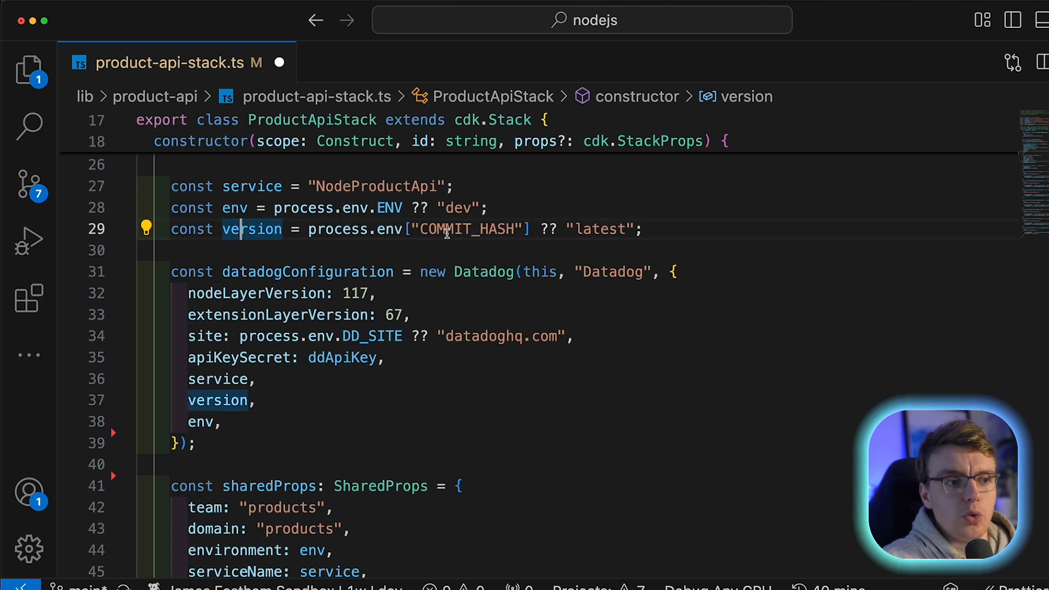
# Check the latest fallback layer version value and search for the data settings
pyautogui.click(607, 228)
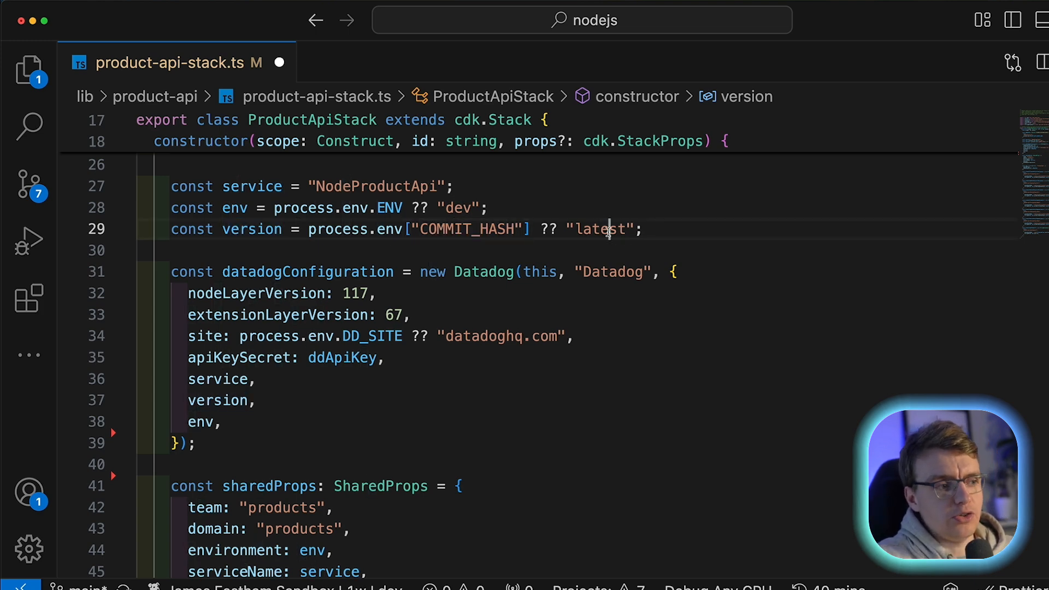
pyautogui.doubleClick(600, 228)
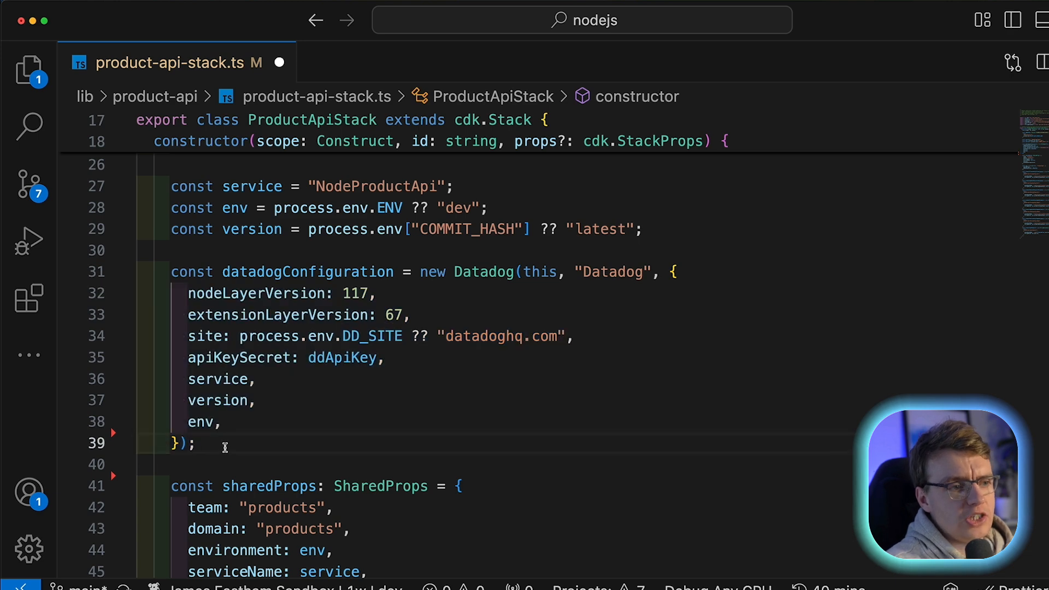
pyautogui.write('data')
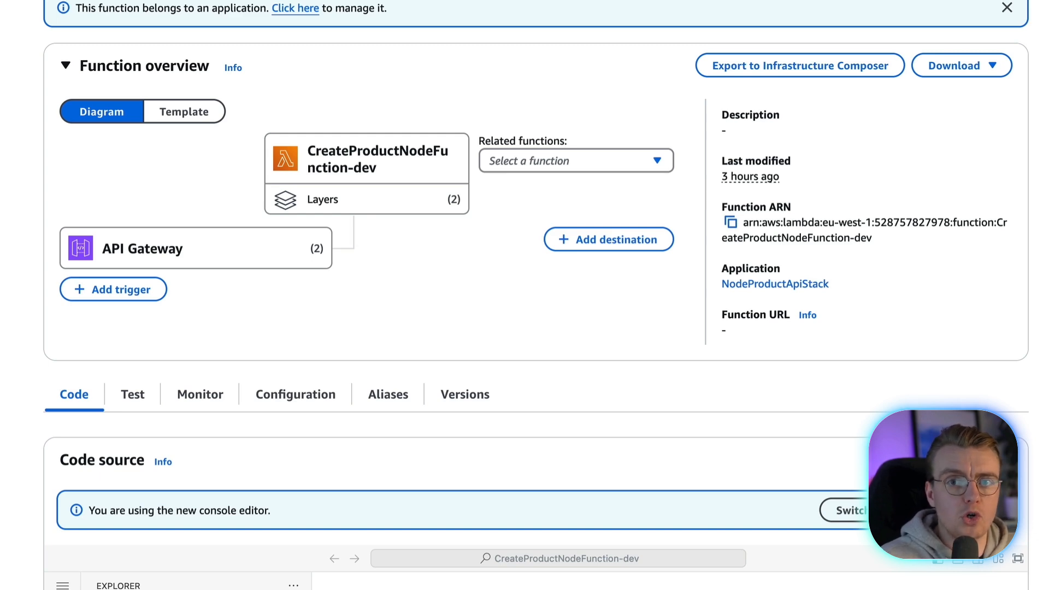
pyautogui.scroll(-3)
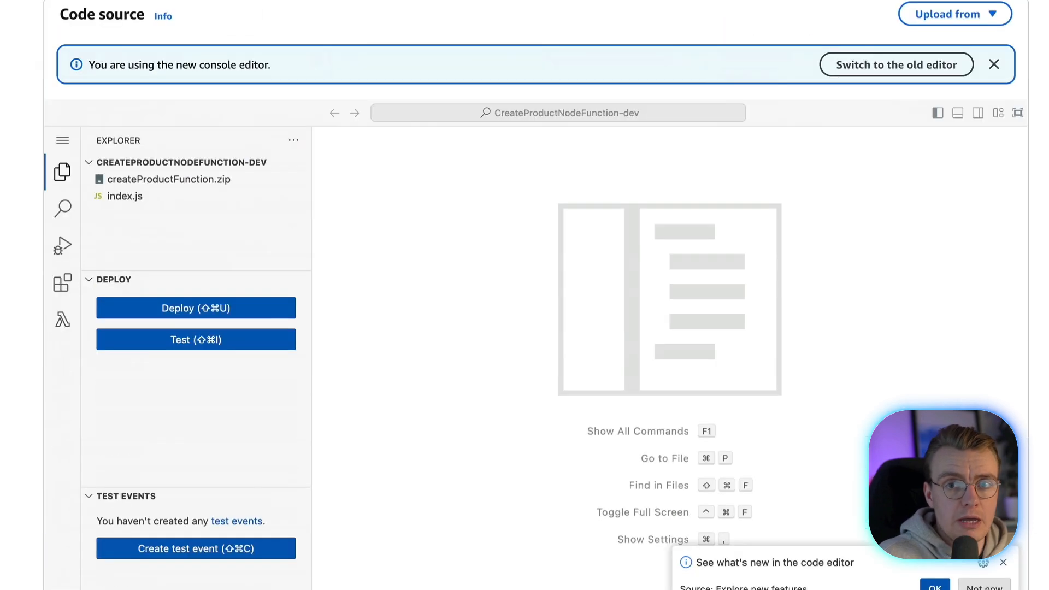
pyautogui.scroll(-3)
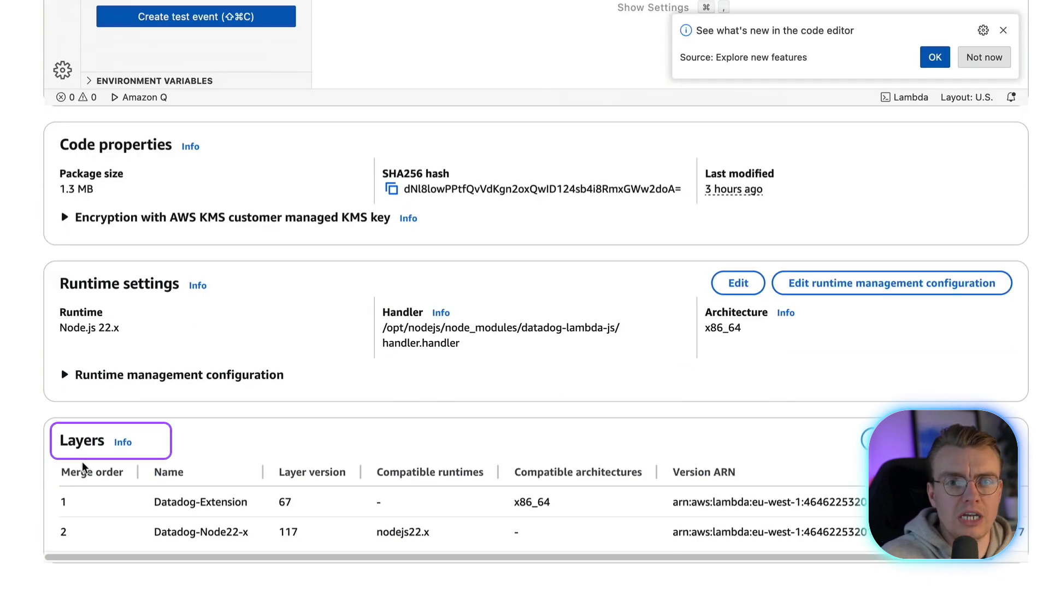
pyautogui.doubleClick(200, 501)
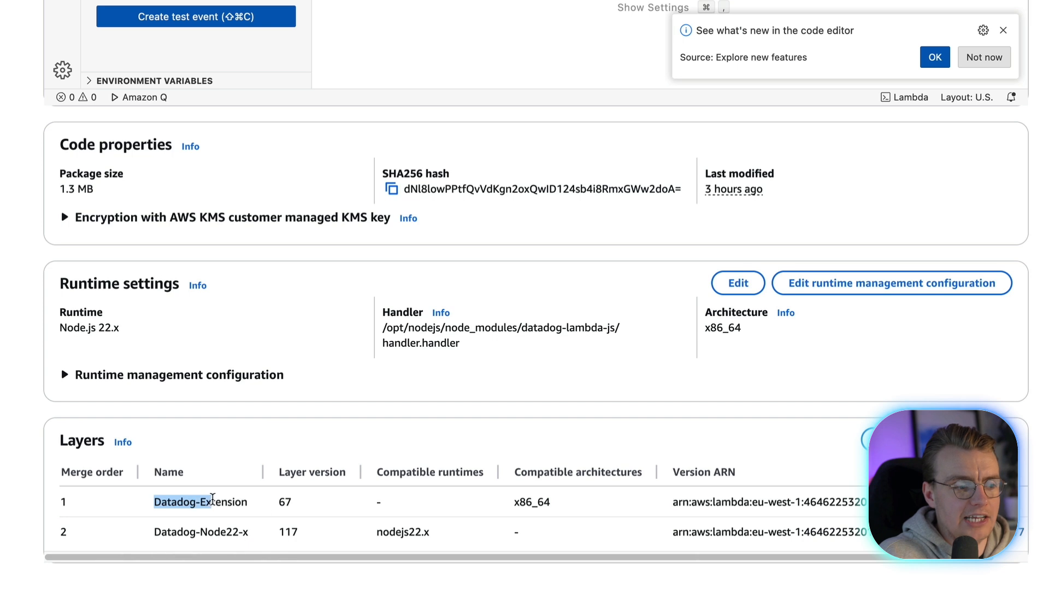
pyautogui.click(284, 502)
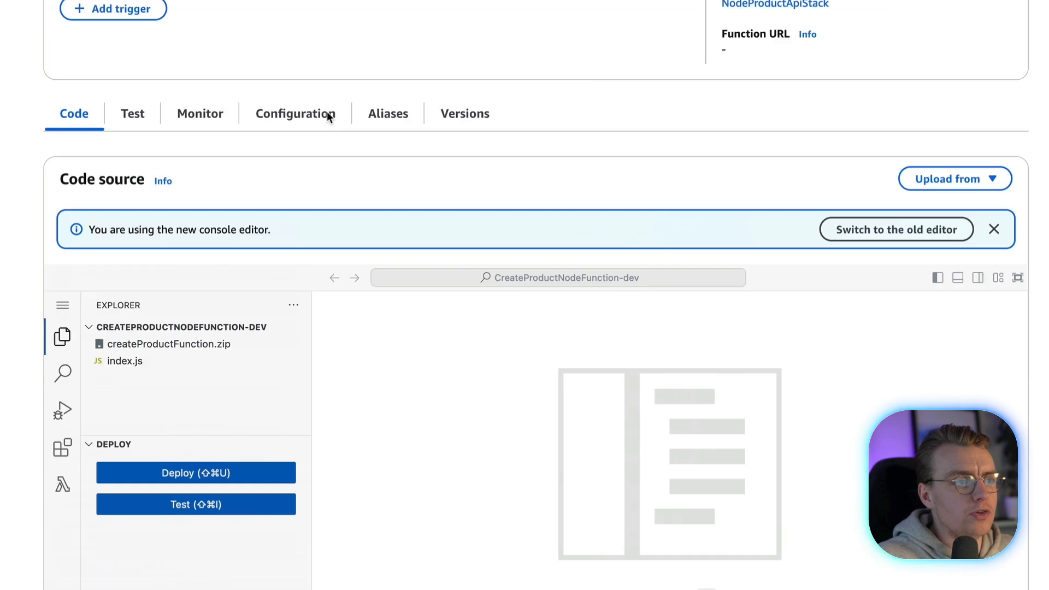
# Review the function's DD_ environment variables, including DD_LAMBDA_HANDLER index.handler
pyautogui.click(293, 113)
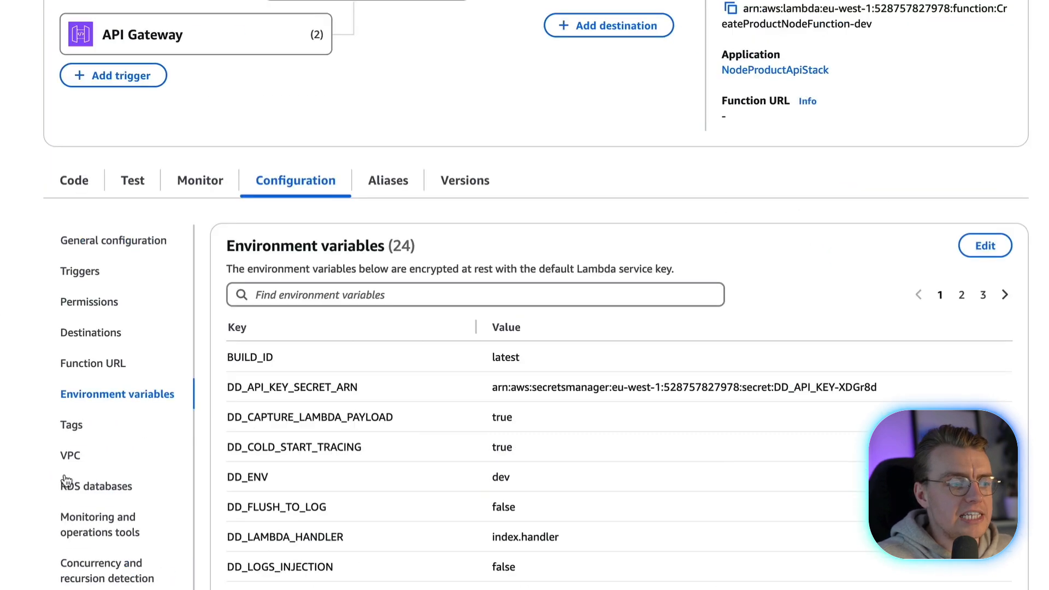
pyautogui.scroll(-3)
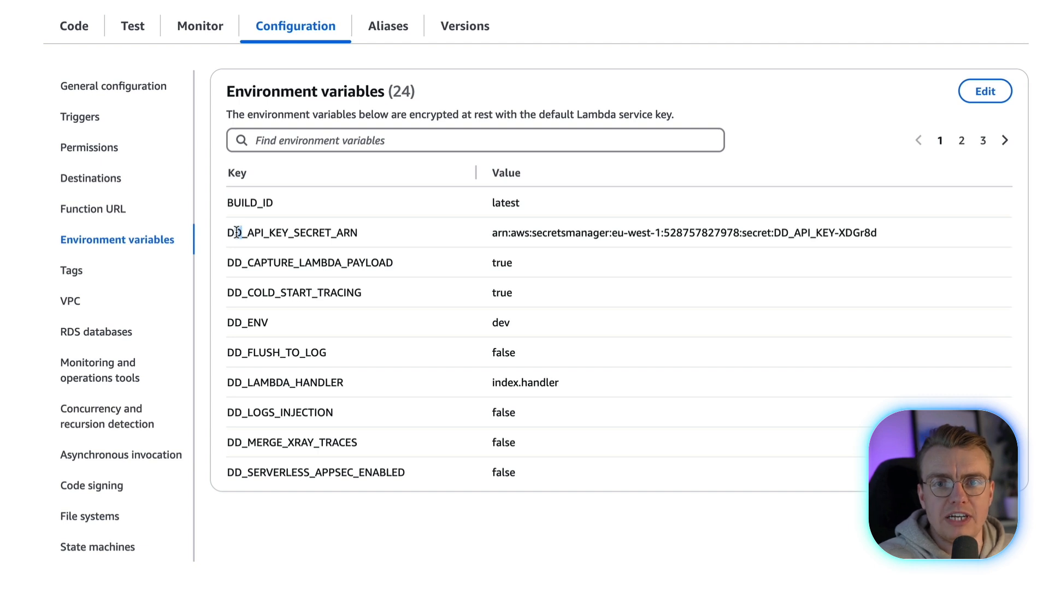
pyautogui.click(308, 383)
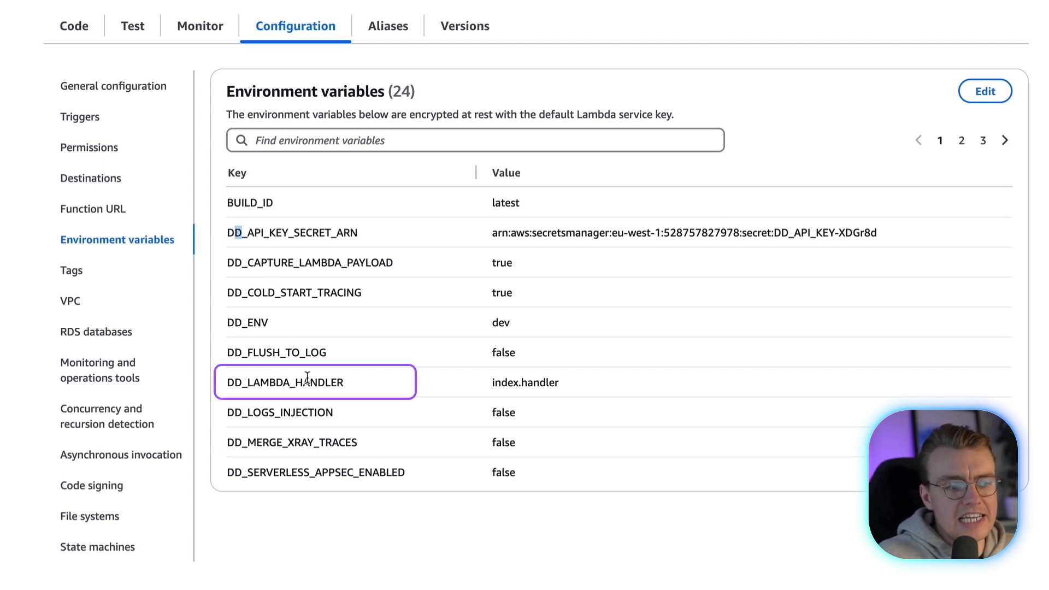
pyautogui.doubleClick(285, 382)
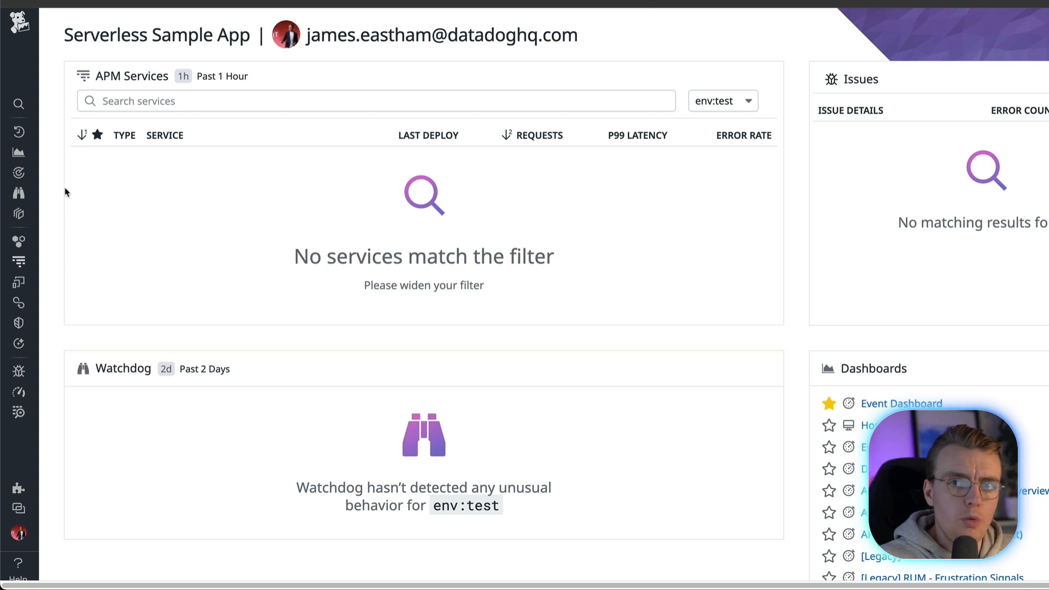
# Load the Serverless AWS Lambda view from Infrastructure and review its summary graphs
pyautogui.click(18, 243)
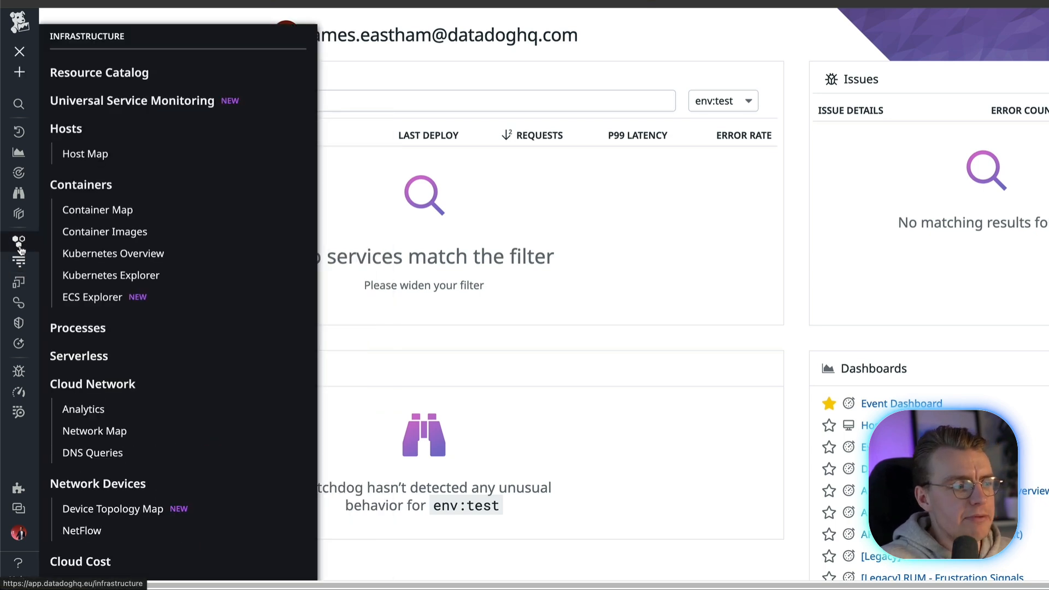
pyautogui.moveTo(80, 328)
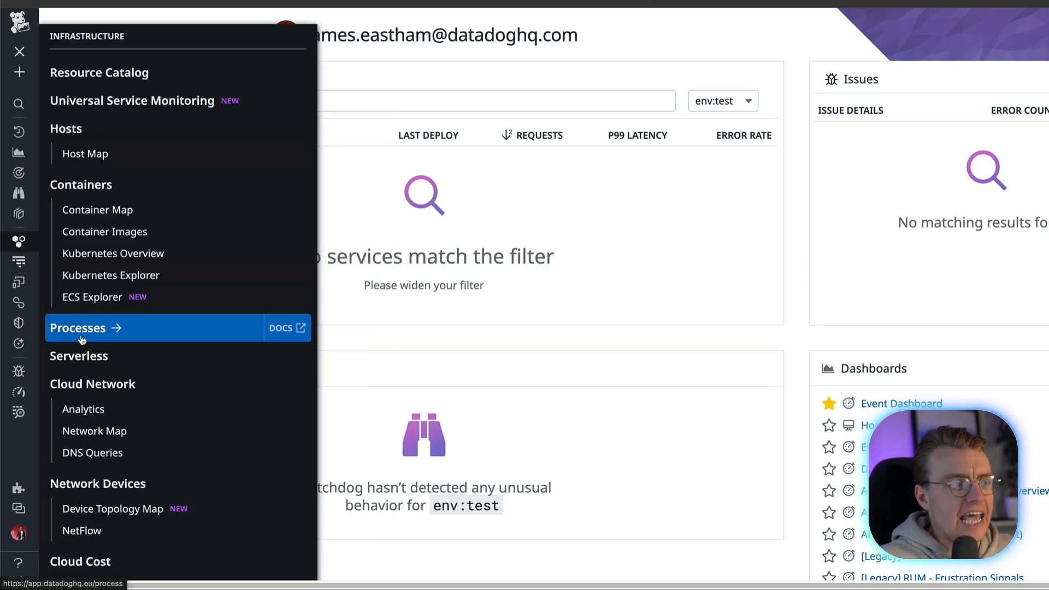
pyautogui.click(79, 356)
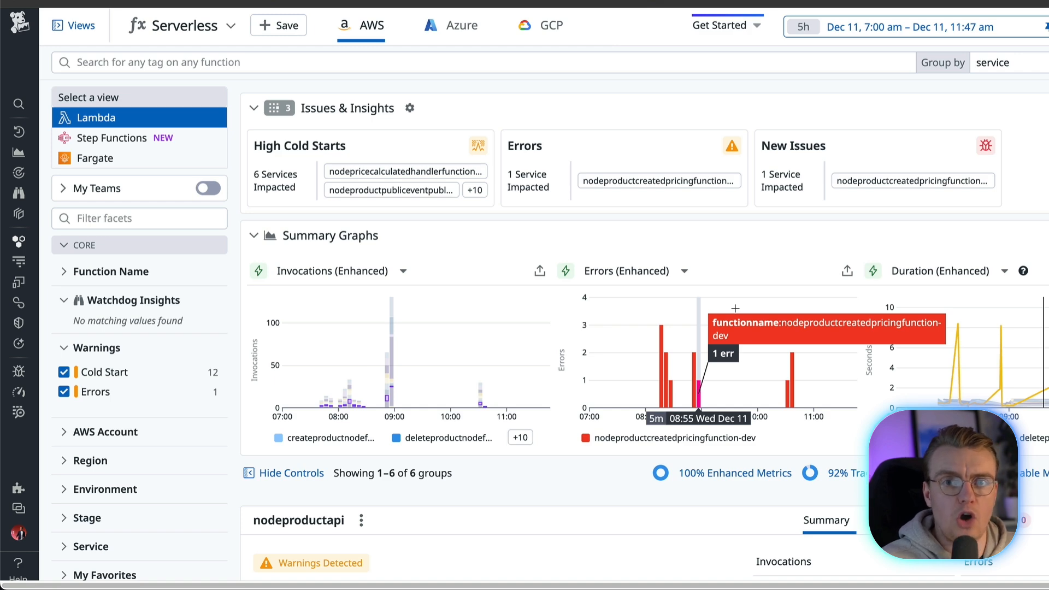
pyautogui.scroll(-3)
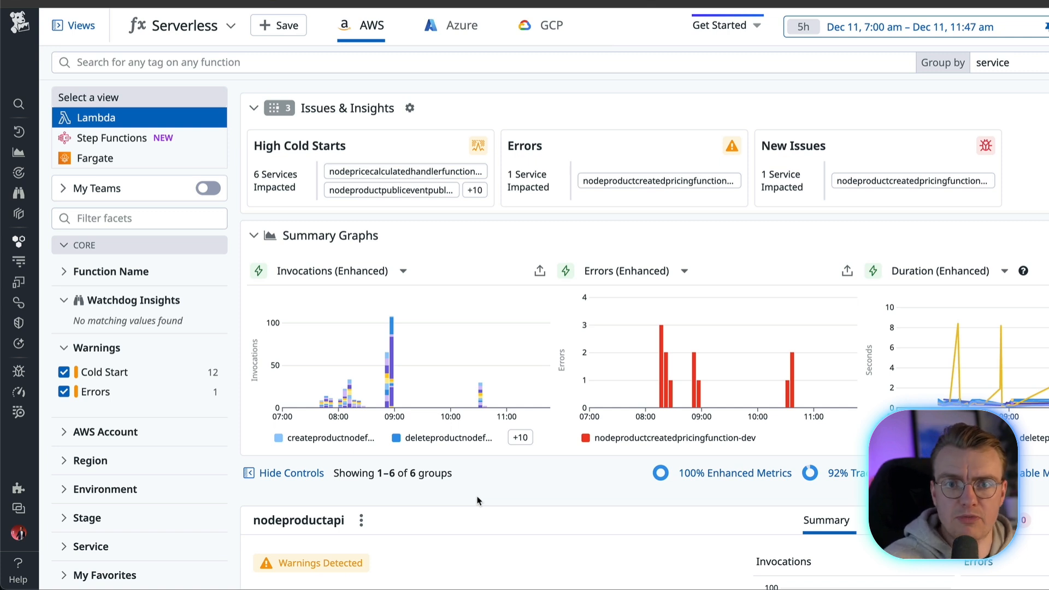
pyautogui.moveTo(675, 94)
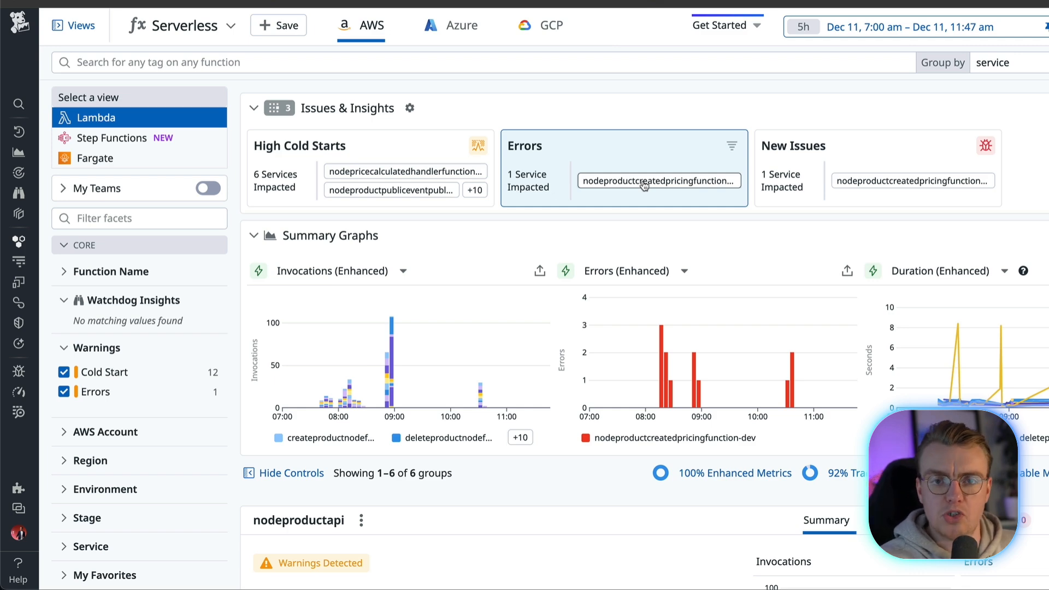
# Open nodeproductcreatedpricingfunction-dev from the Errors card and filter to its four erroring invocations
pyautogui.click(658, 181)
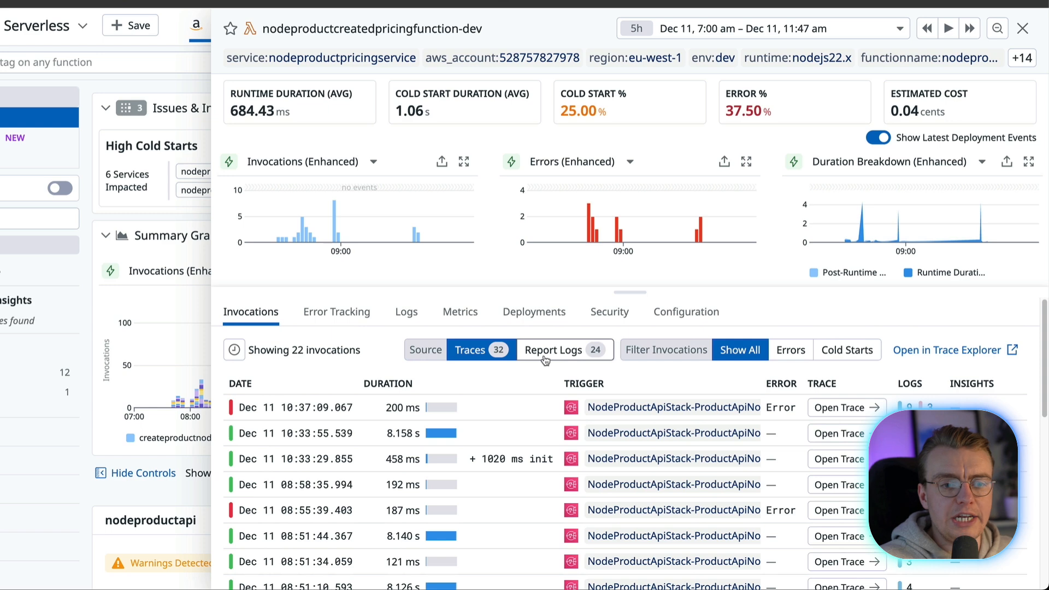
pyautogui.moveTo(790, 349)
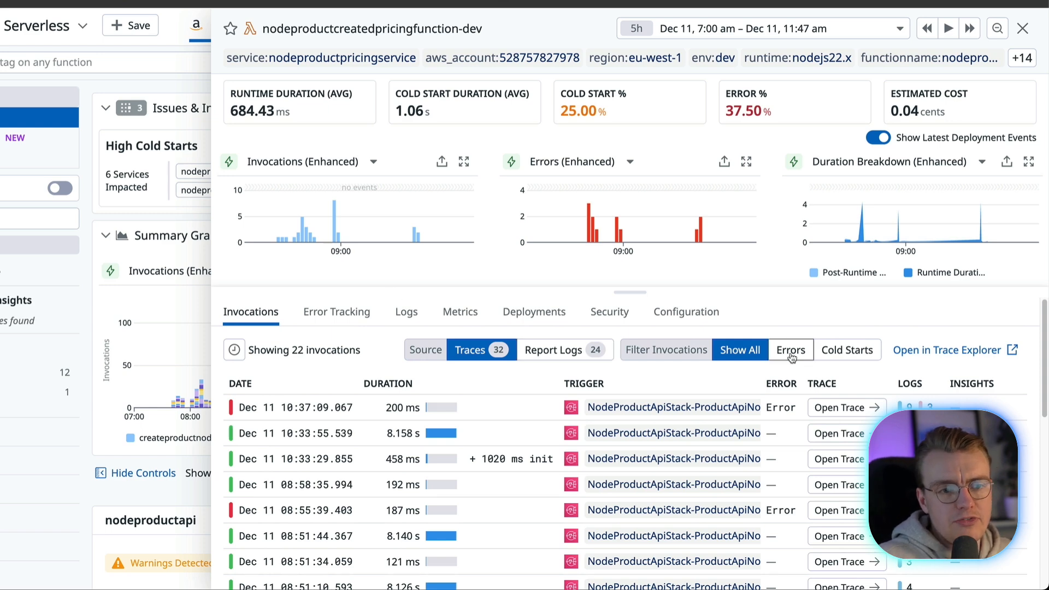
pyautogui.click(790, 349)
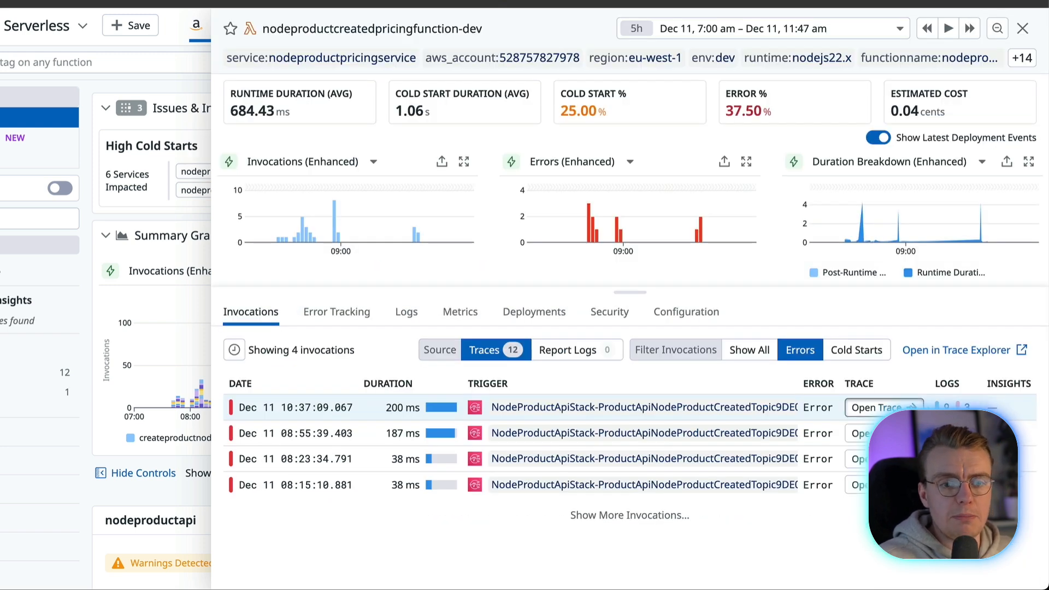
# Open the failed invocation's POST /product trace and select the erroring pricing function span
pyautogui.click(878, 407)
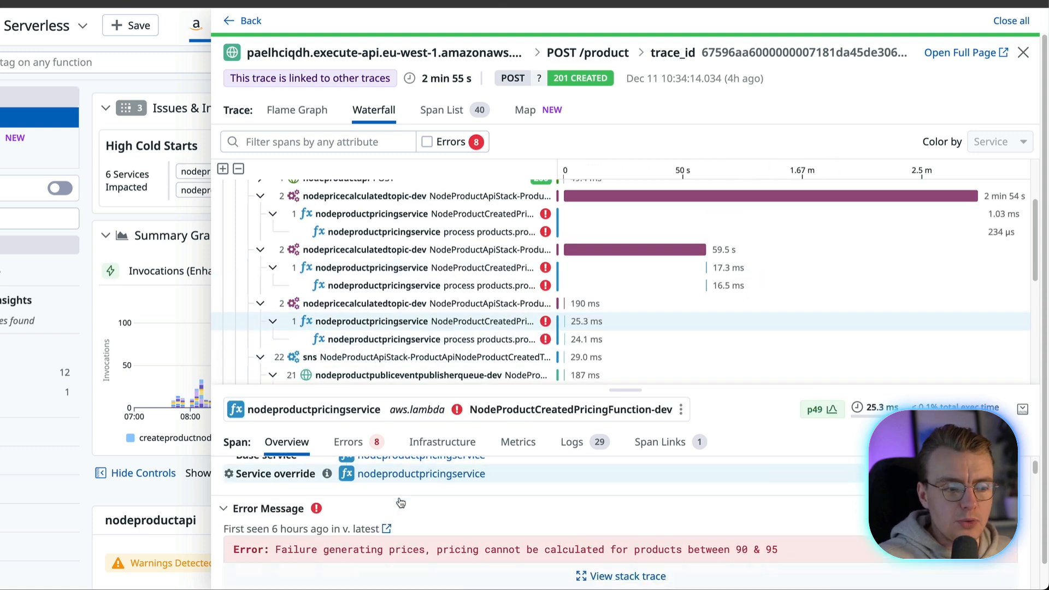
pyautogui.click(434, 374)
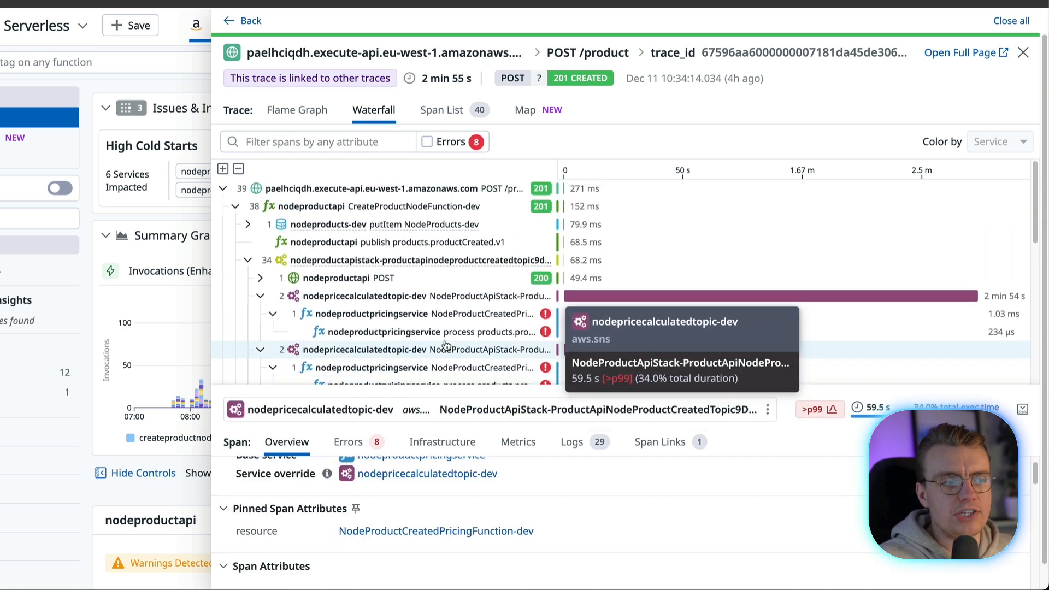
pyautogui.click(361, 189)
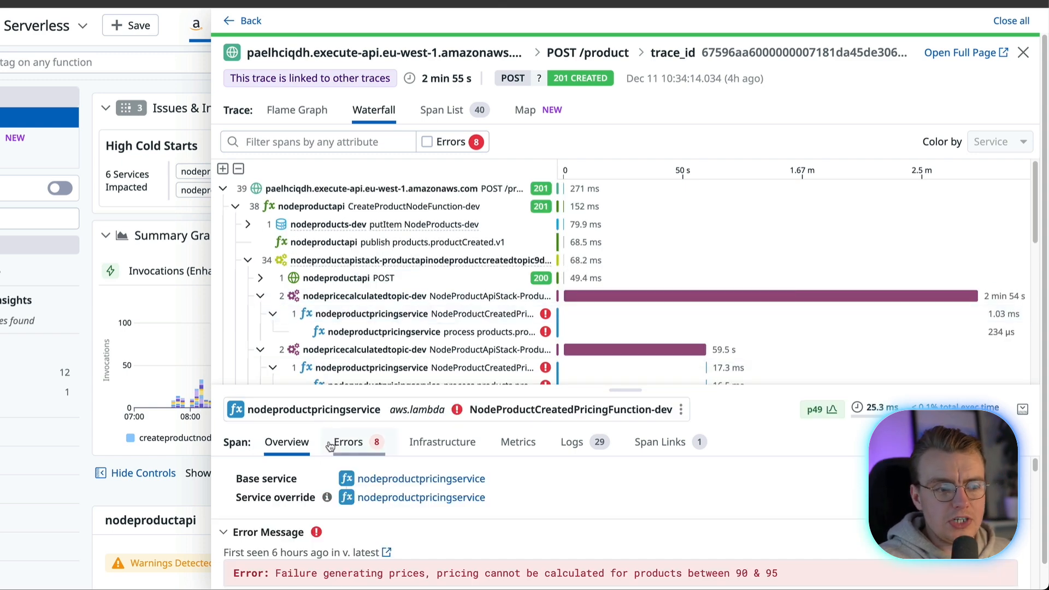
# View the span's 'Failure generating prices' error for products between 90 & 95 and its correlated logs
pyautogui.click(347, 441)
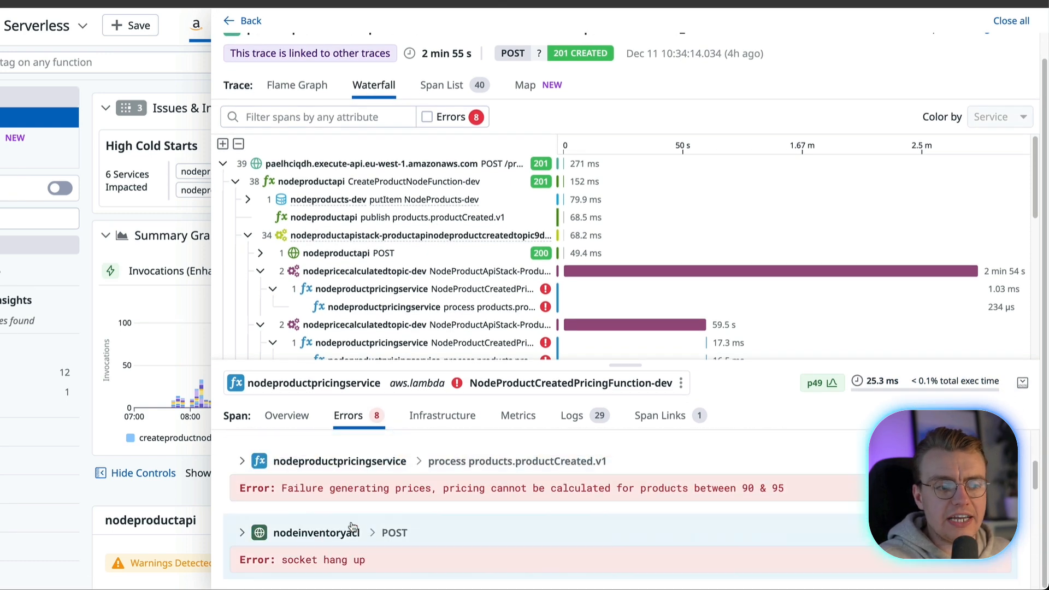
pyautogui.click(571, 415)
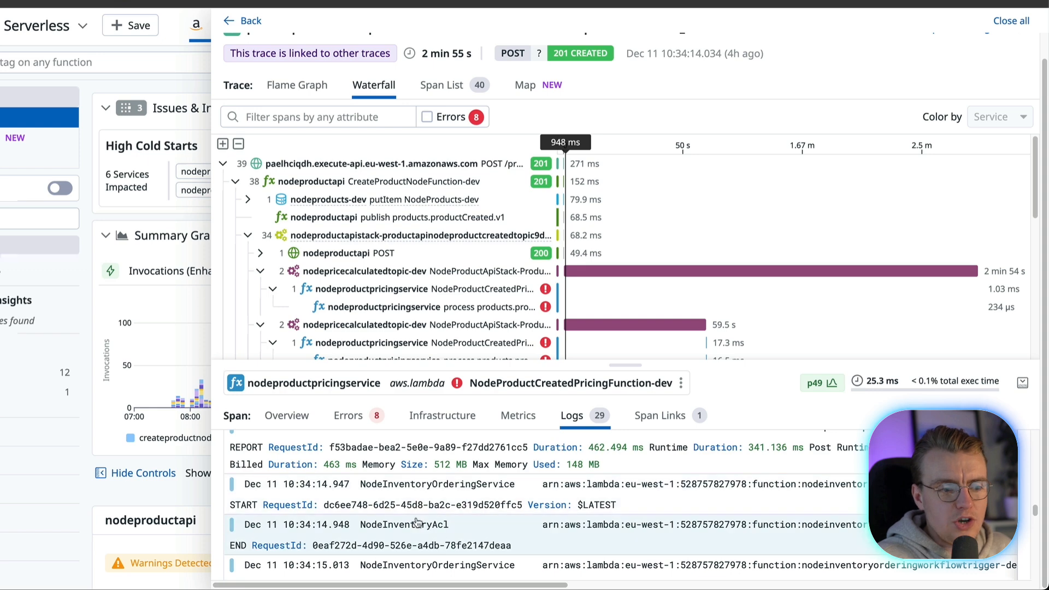
pyautogui.moveTo(413, 538)
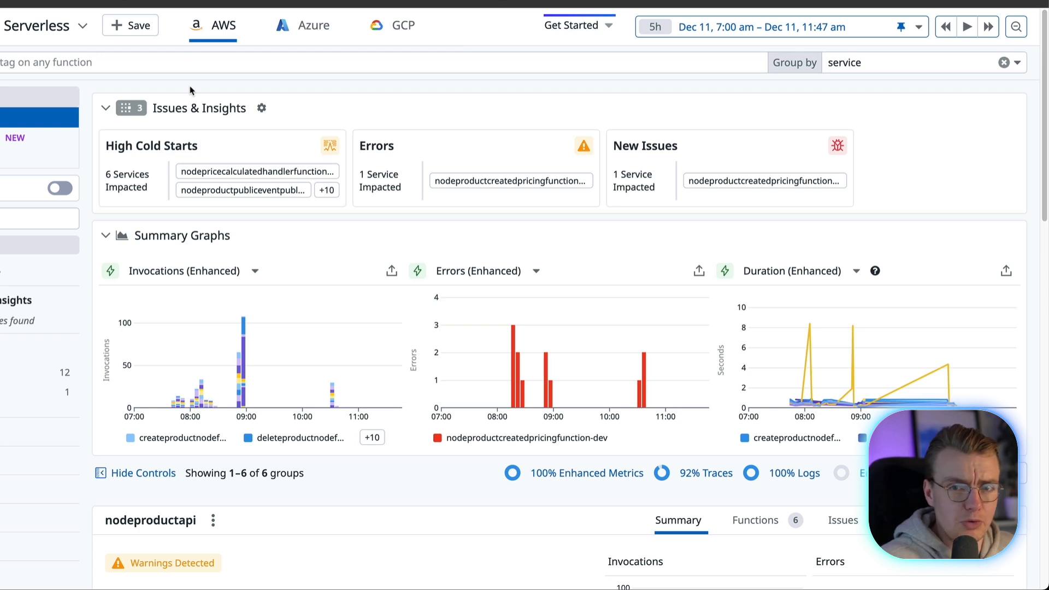
pyautogui.moveTo(229, 81)
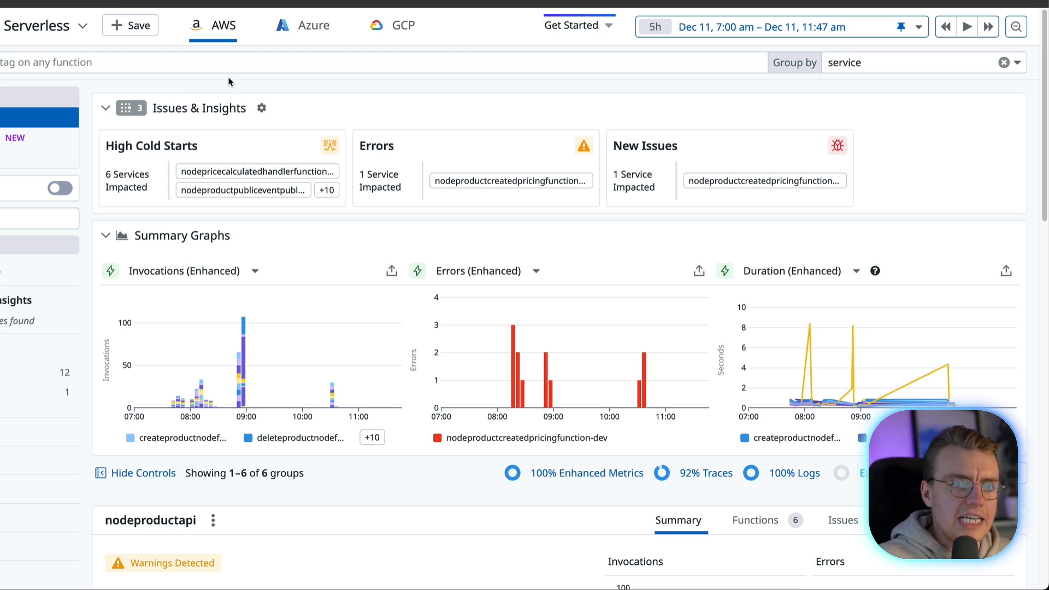
pyautogui.moveTo(672, 279)
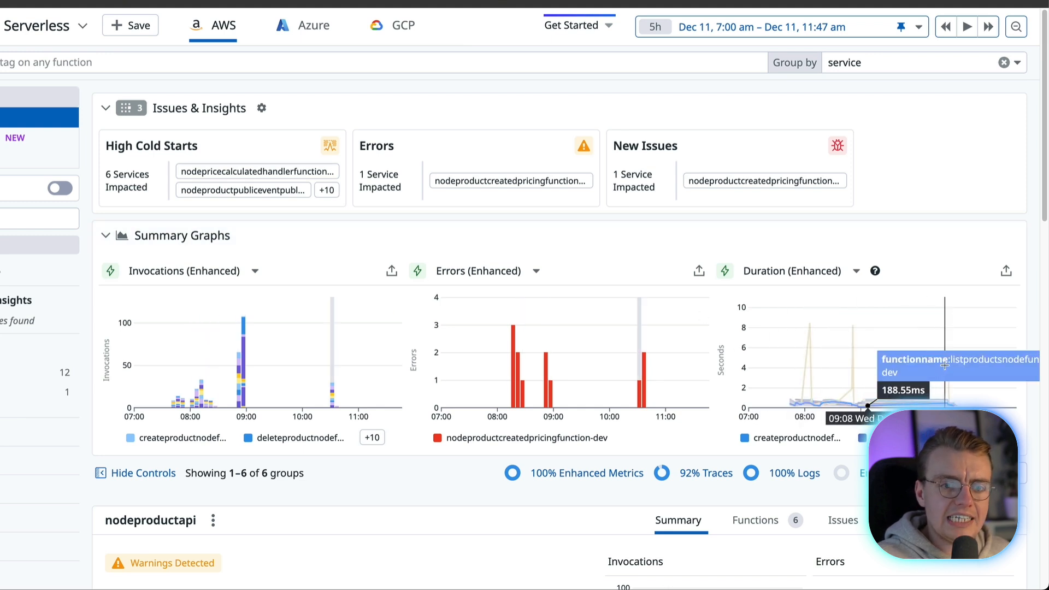
pyautogui.moveTo(794, 401)
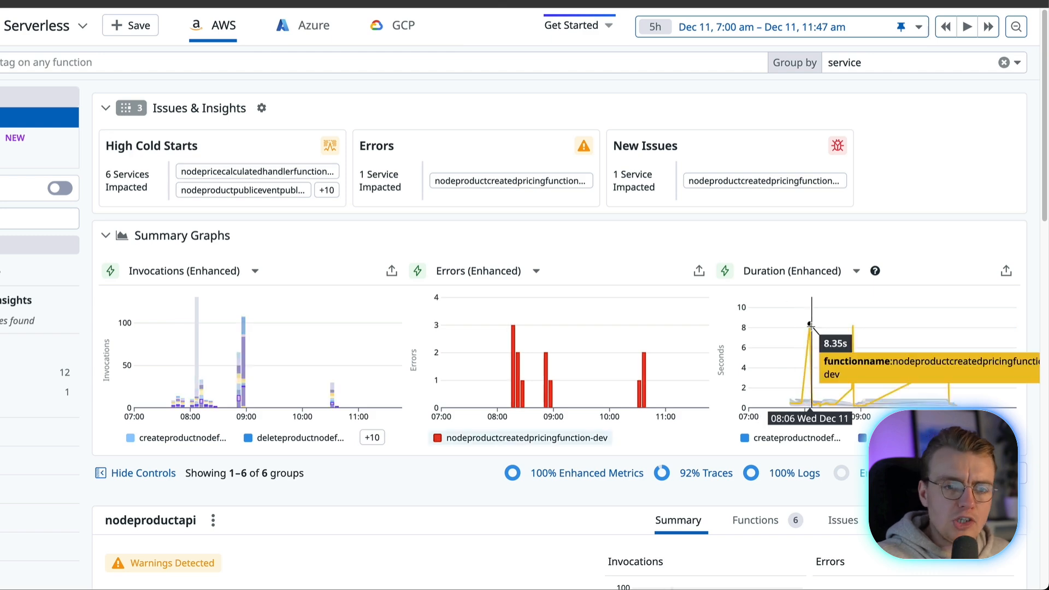
# Reopen the pricing function from its 8.35s duration spike and list all 22 invocations
pyautogui.click(809, 327)
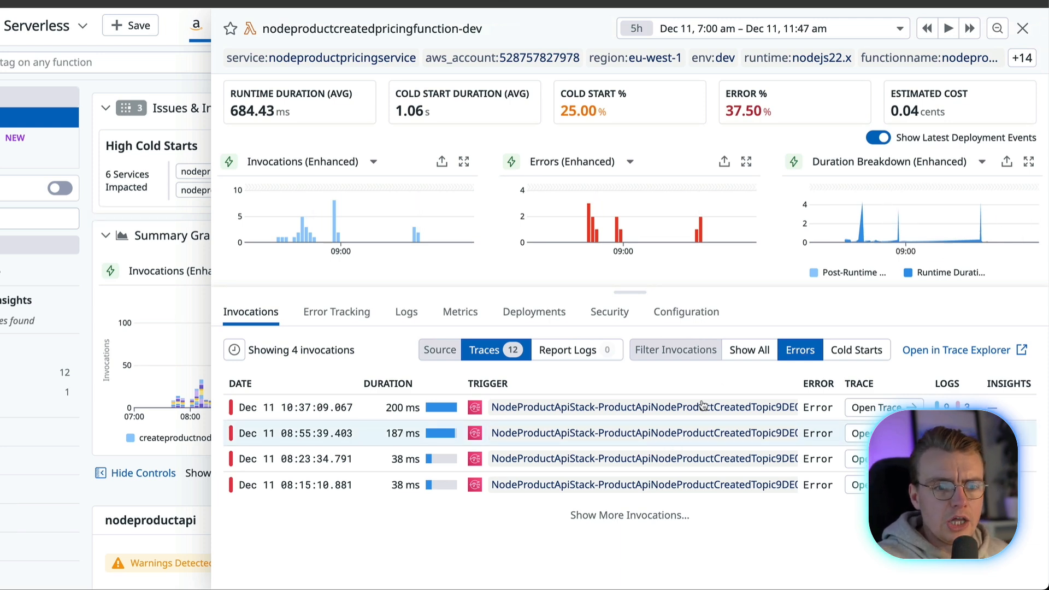
pyautogui.click(749, 350)
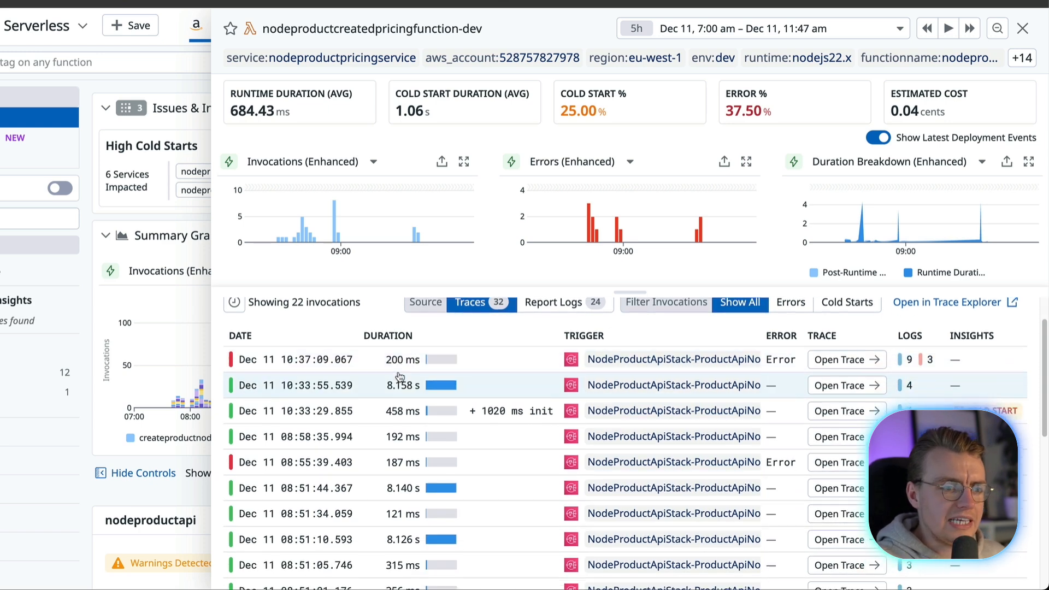
pyautogui.moveTo(372, 400)
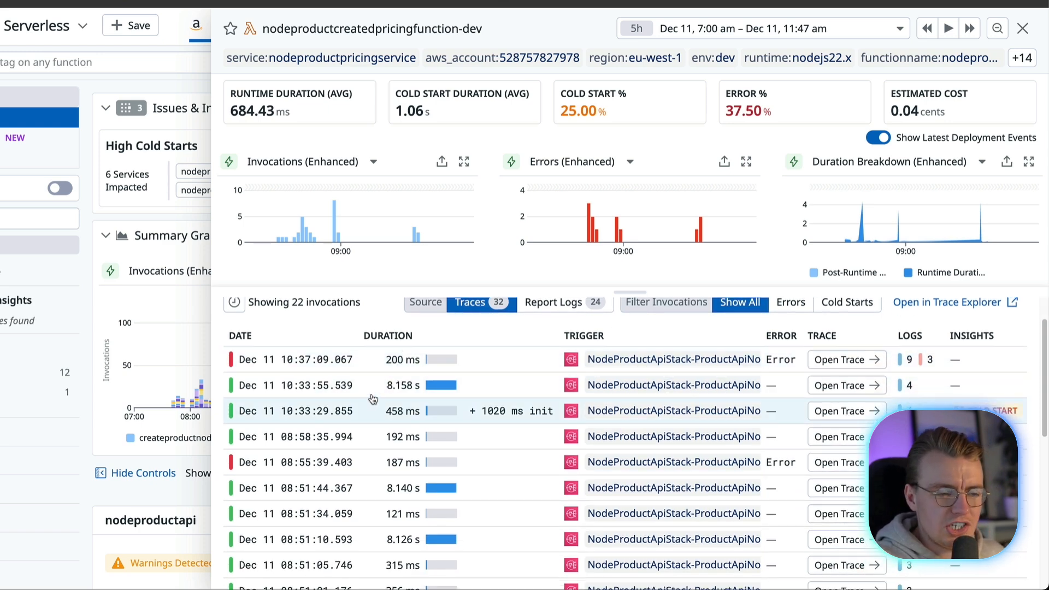
pyautogui.scroll(-3)
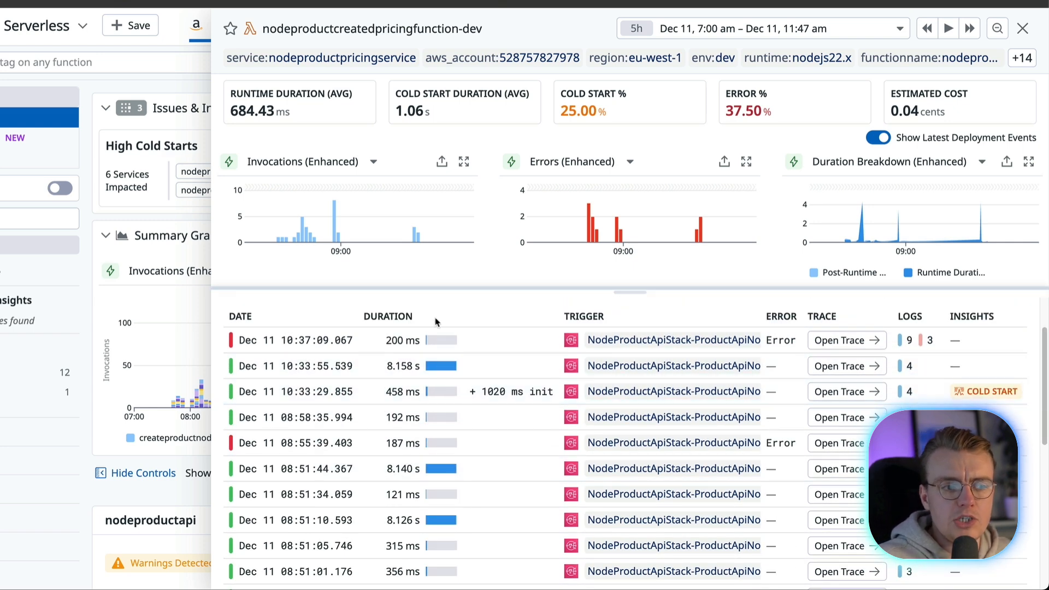
# Open the 8.158 s invocation's trace and its Lambda logs about extra pricing time for products between 95 & 100
pyautogui.click(395, 366)
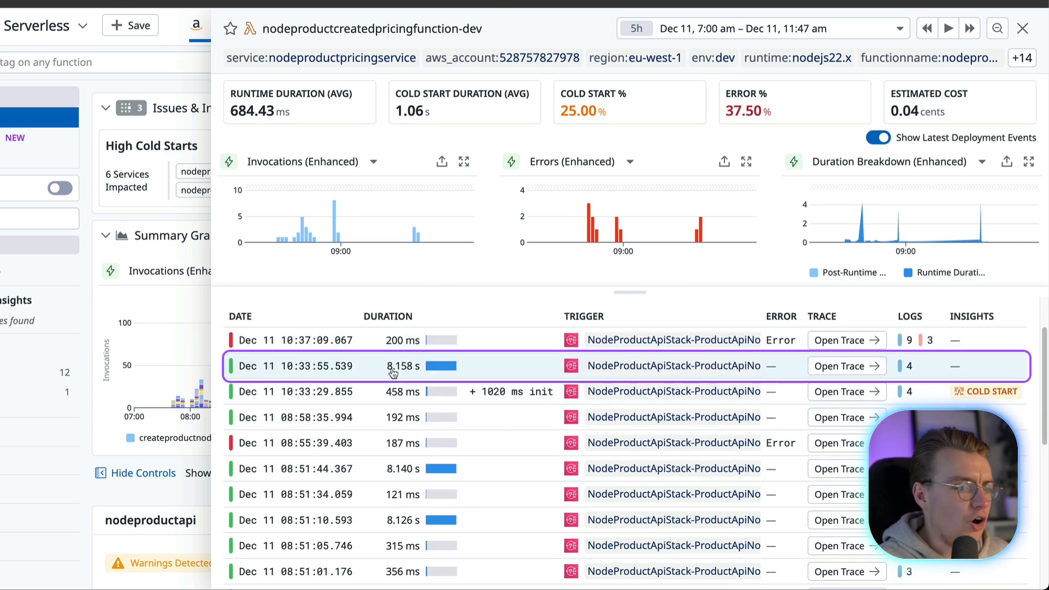
pyautogui.scroll(-3)
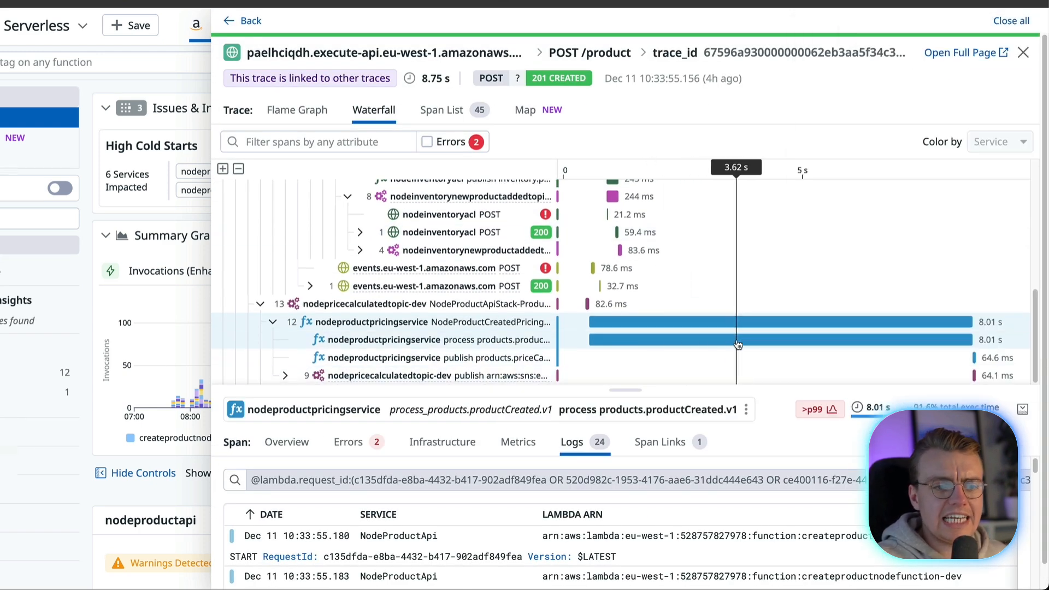
pyautogui.moveTo(710, 345)
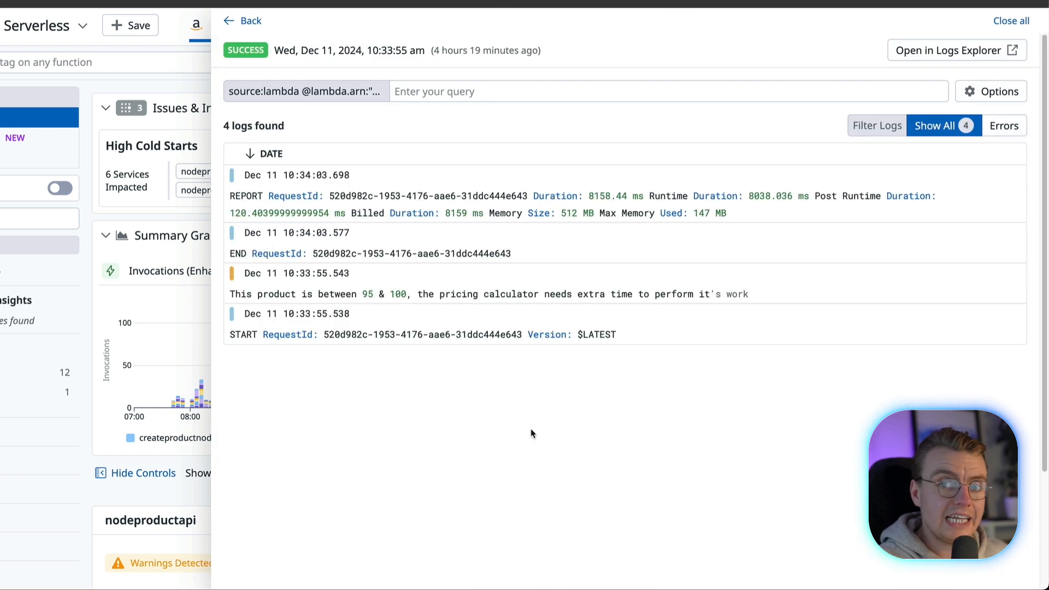
pyautogui.moveTo(325, 293)
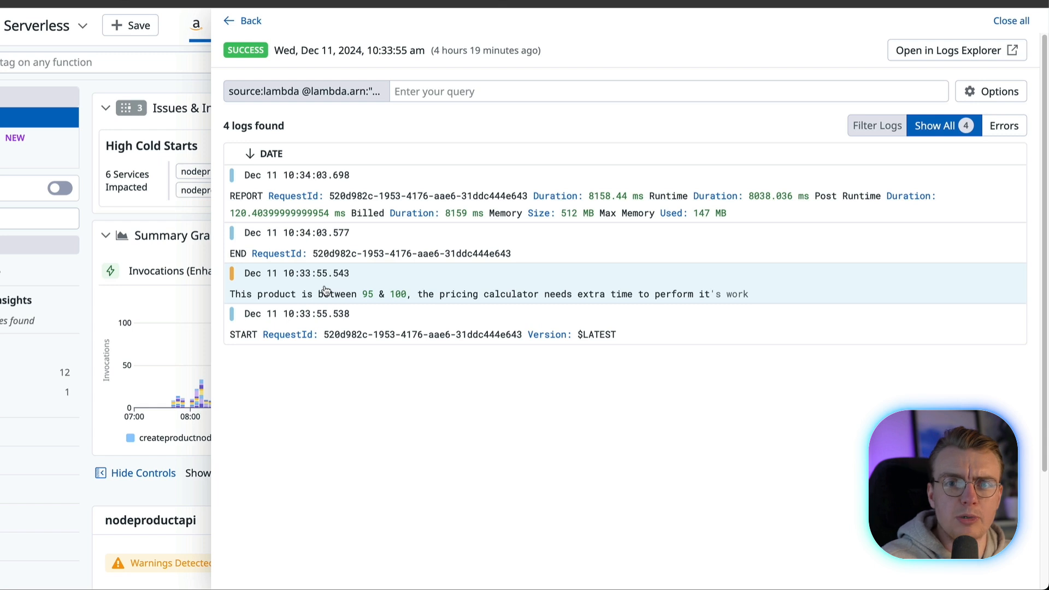
pyautogui.click(401, 284)
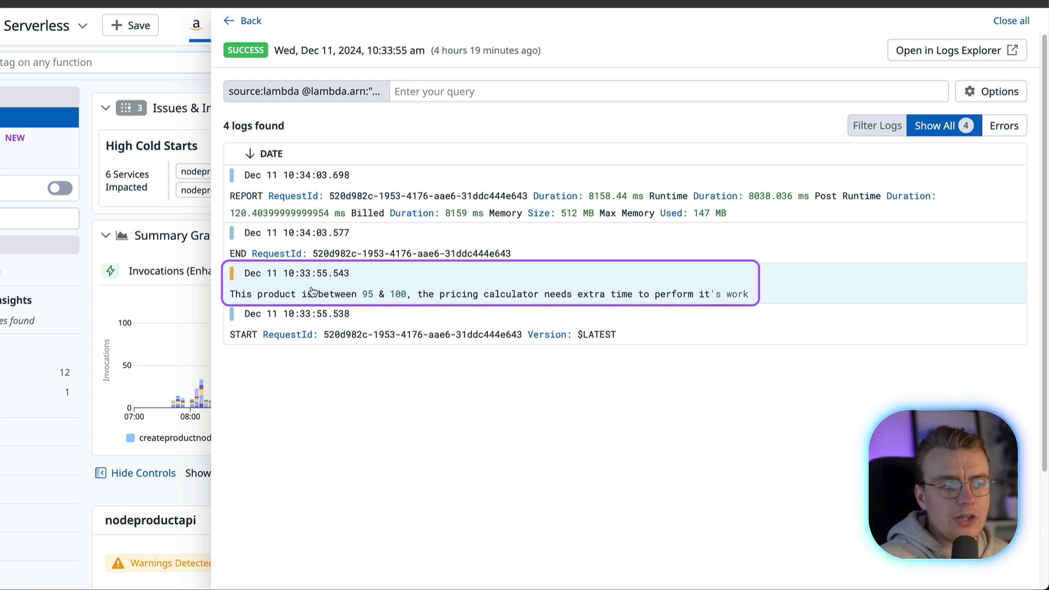